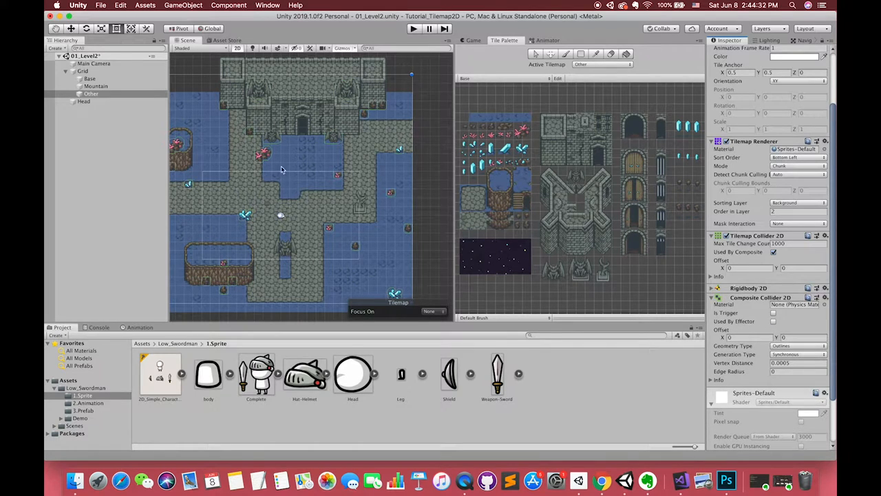
Create a plain New Tile asset in the Assets folder.
left_click(83, 102)
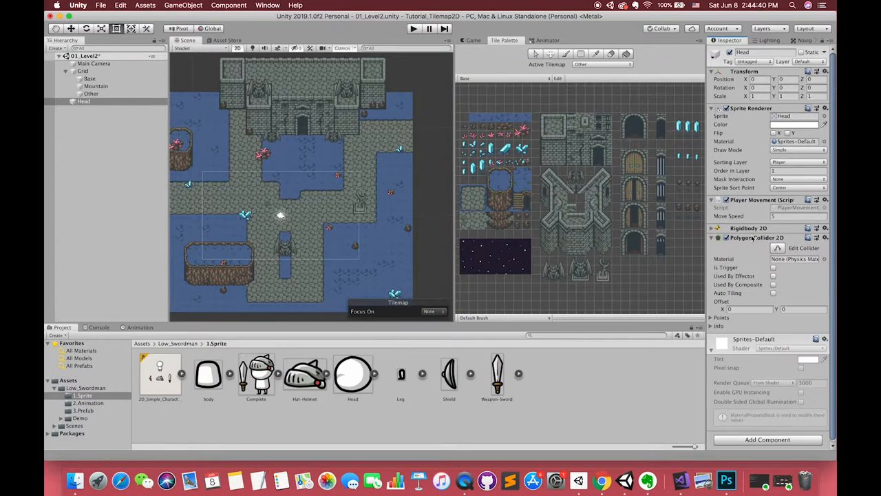
left_click(83, 71)
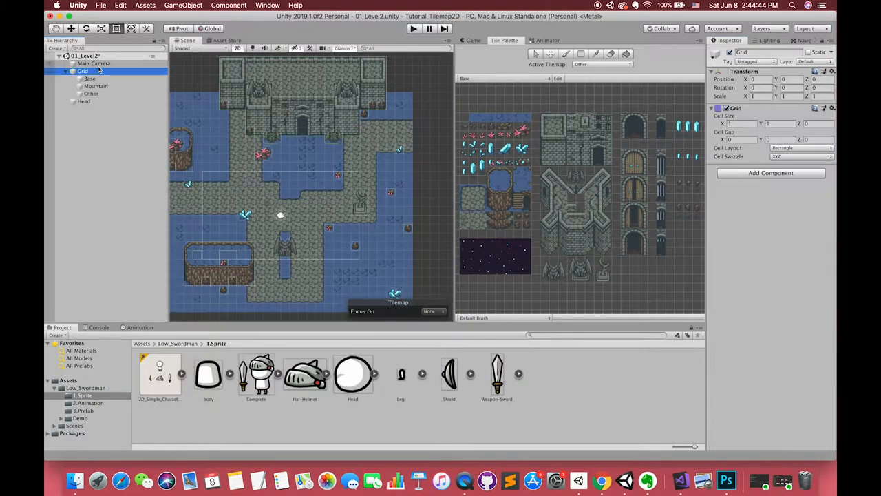
left_click(89, 77)
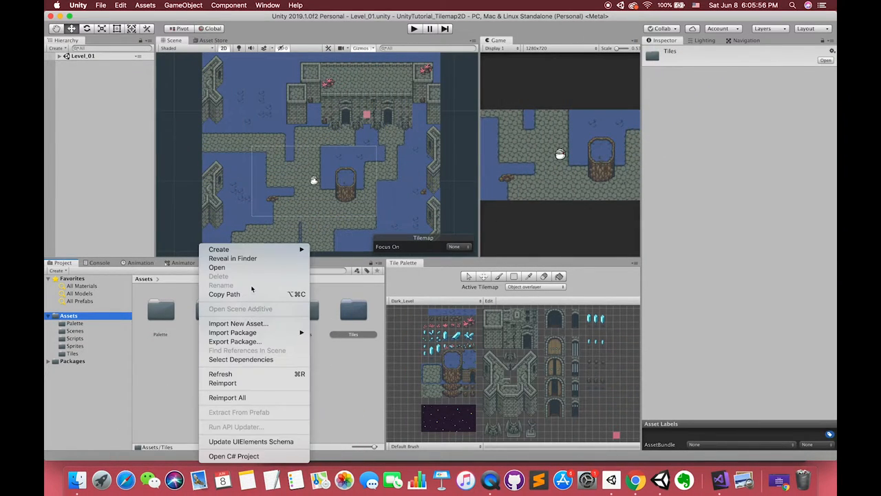
left_click(219, 248)
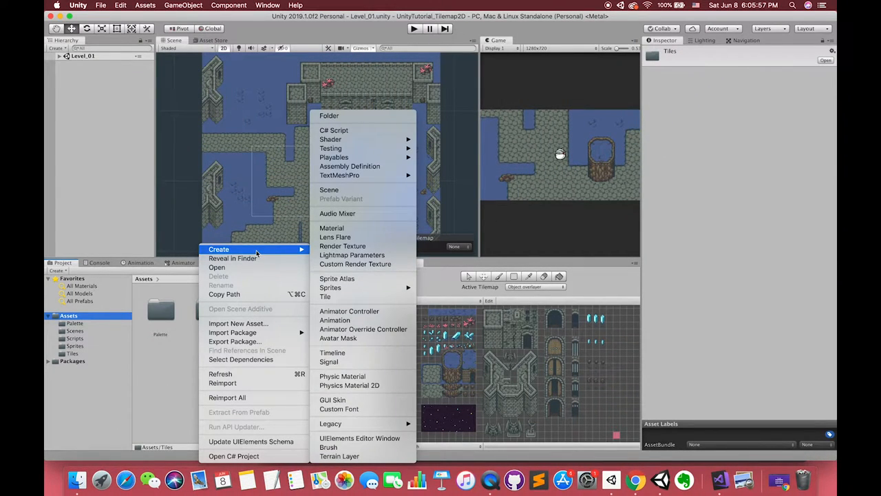
mouse_move(336, 320)
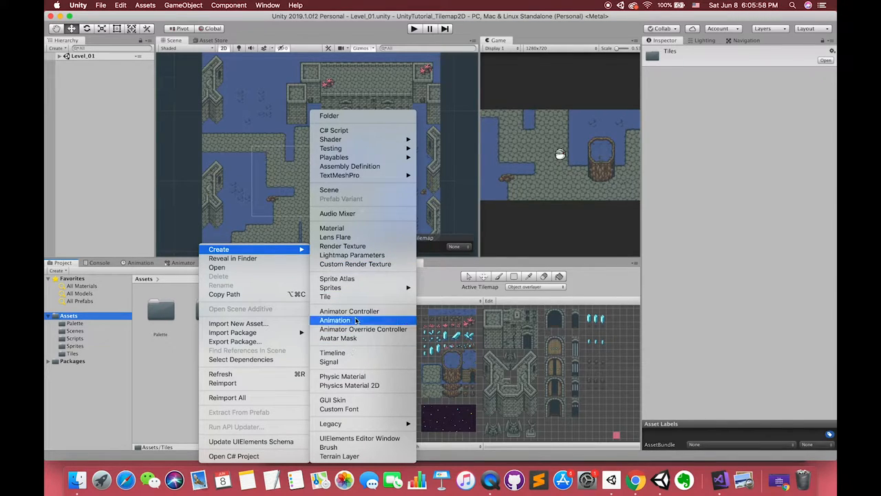
mouse_move(325, 296)
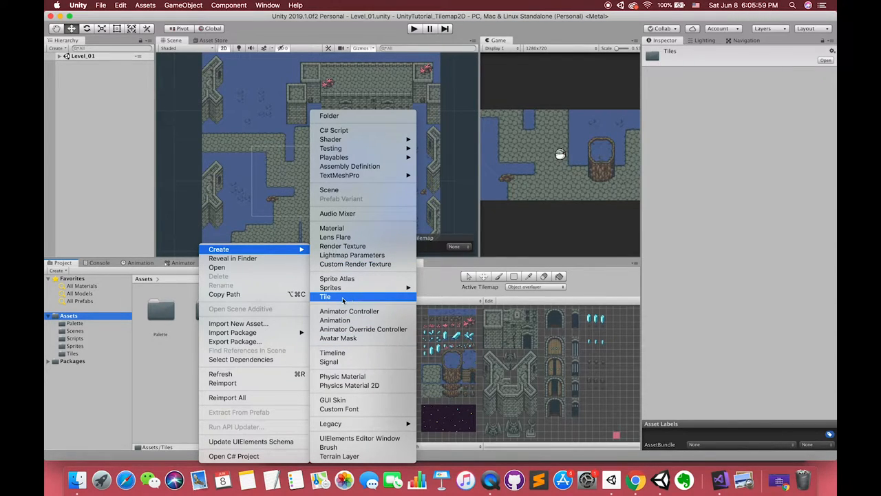
mouse_move(359, 438)
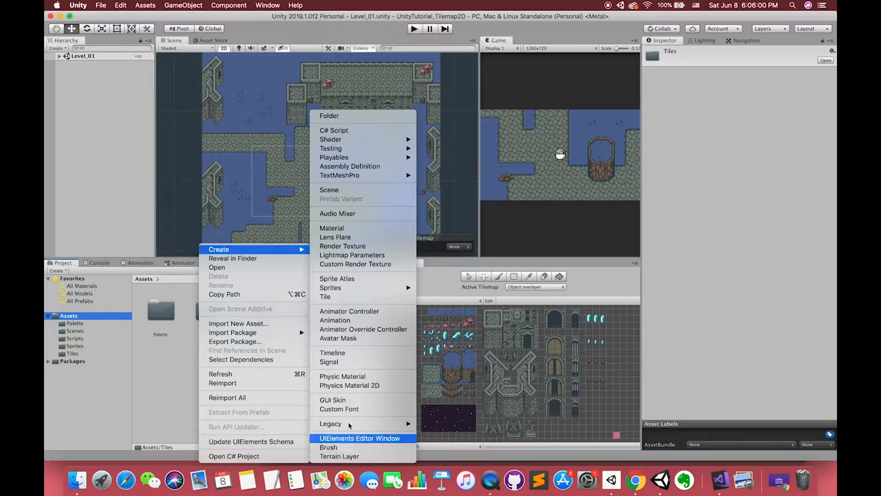
mouse_move(329, 361)
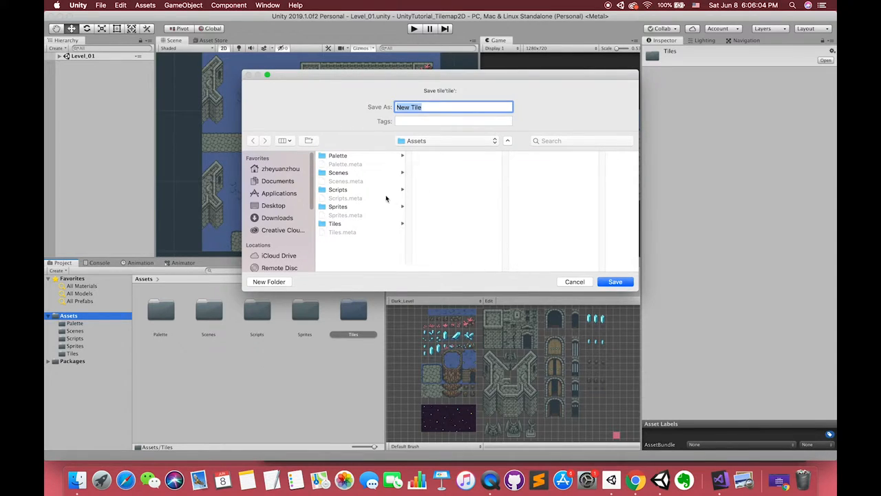
left_click(614, 281)
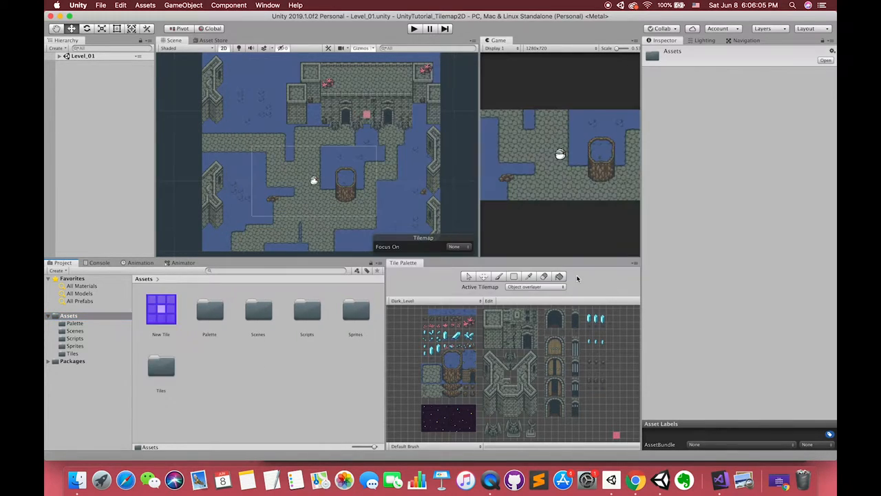
Inspect the New Tile's settings, then browse into the Tiles folder.
left_click(160, 310)
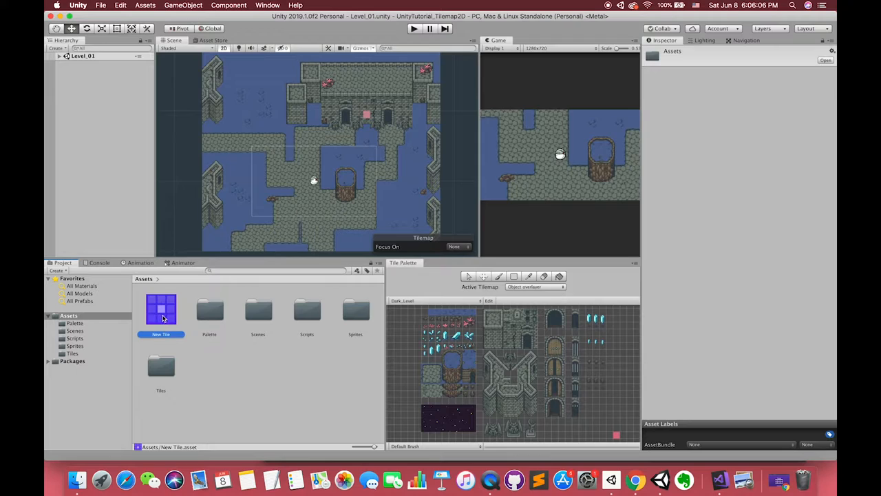
left_click(161, 308)
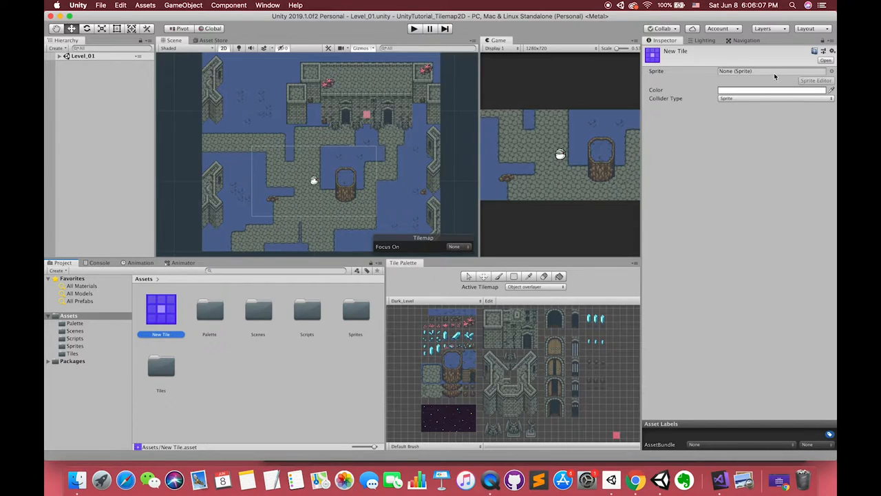
left_click(160, 366)
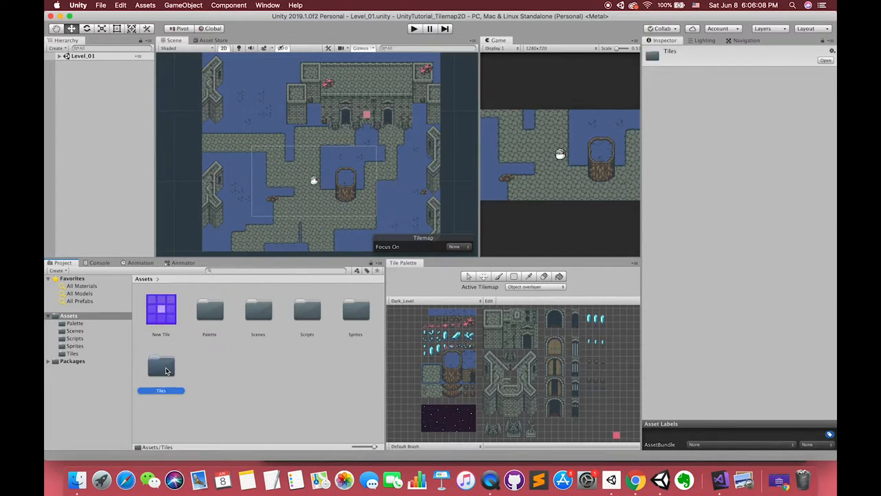
double_click(160, 366)
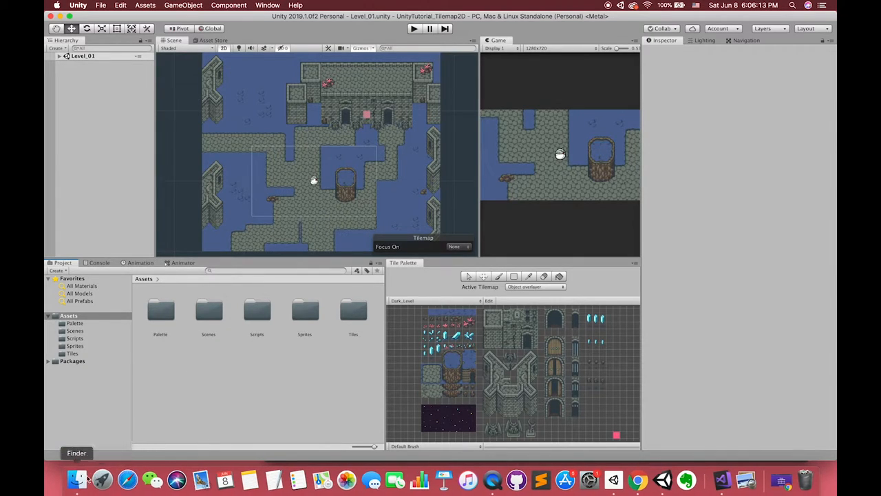
Bring the grass platform and waterfall images from the downloads into the project's Sprites folder.
left_click(77, 479)
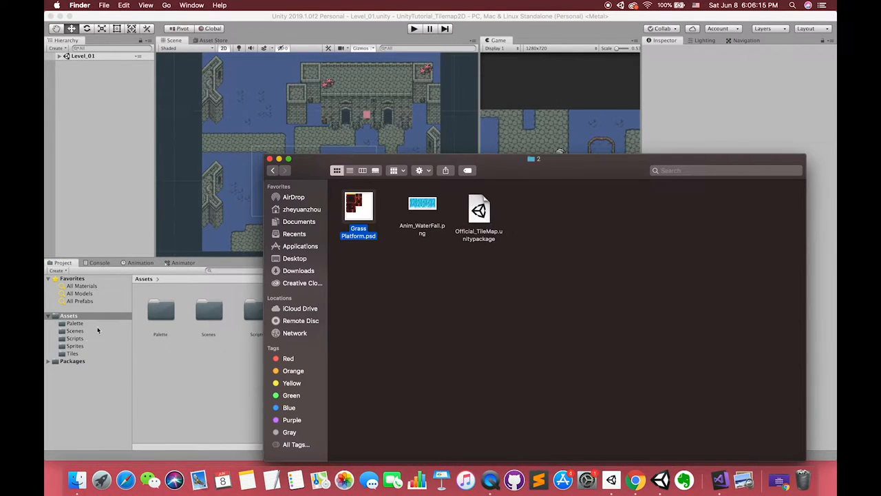
left_click(74, 346)
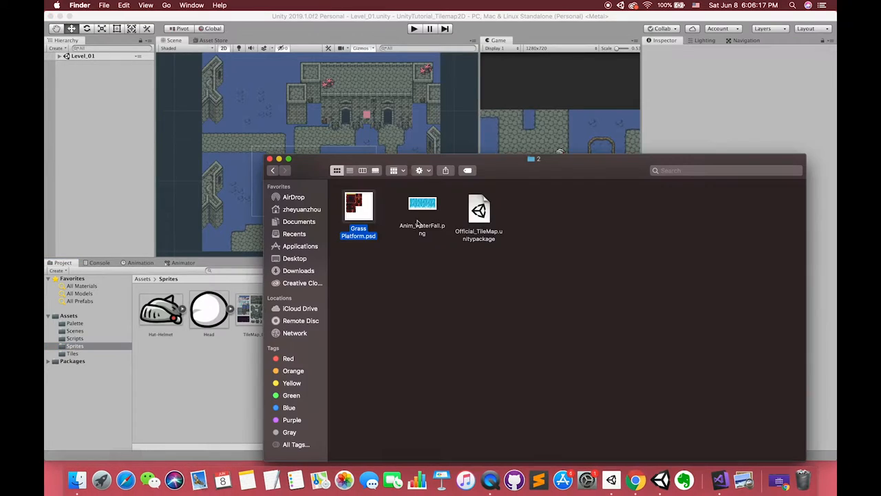
left_click(421, 204)
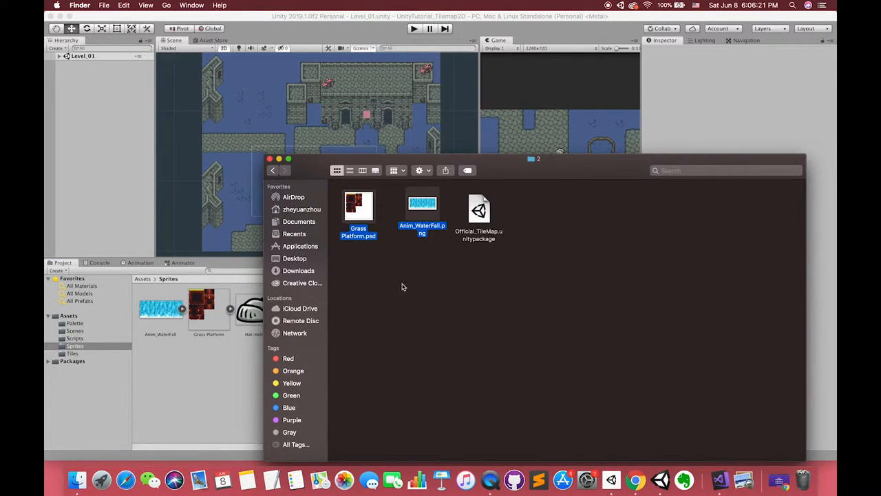
Import all contents of the Official_TileMap package into the project.
left_click(480, 209)
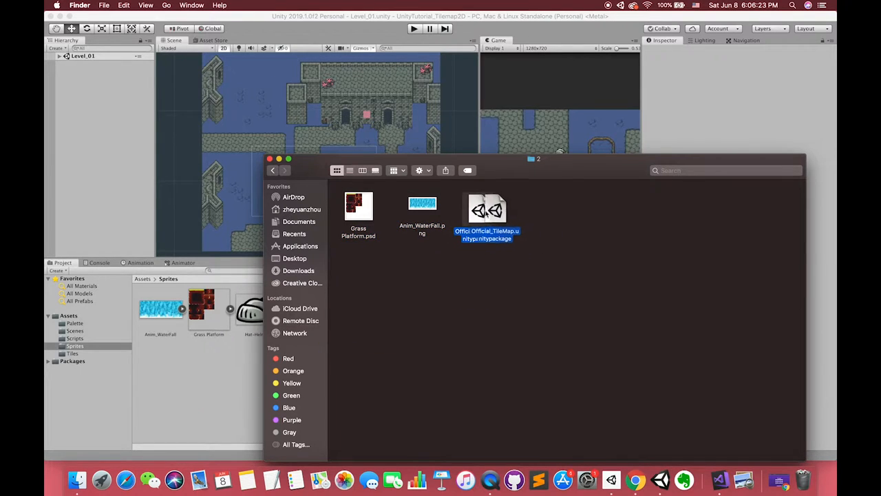
double_click(487, 210)
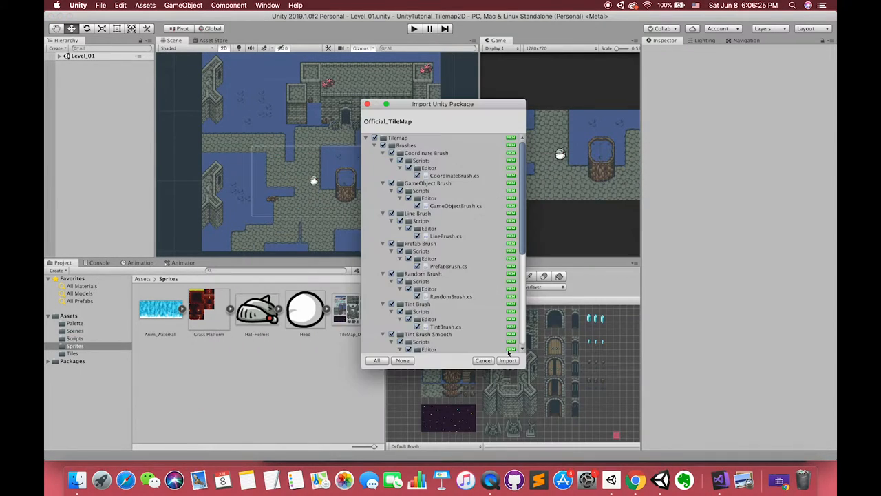
left_click(508, 361)
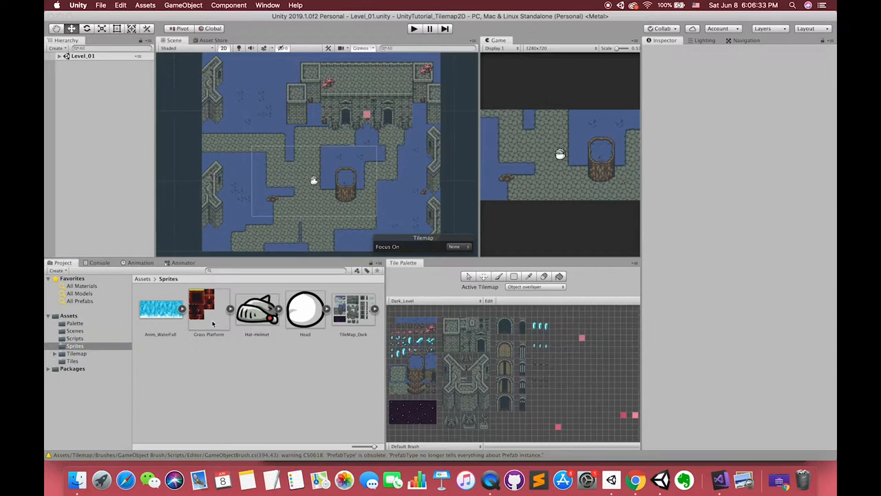
Add a NewTiles folder containing a new animated tile named Anim_Water.
left_click(68, 315)
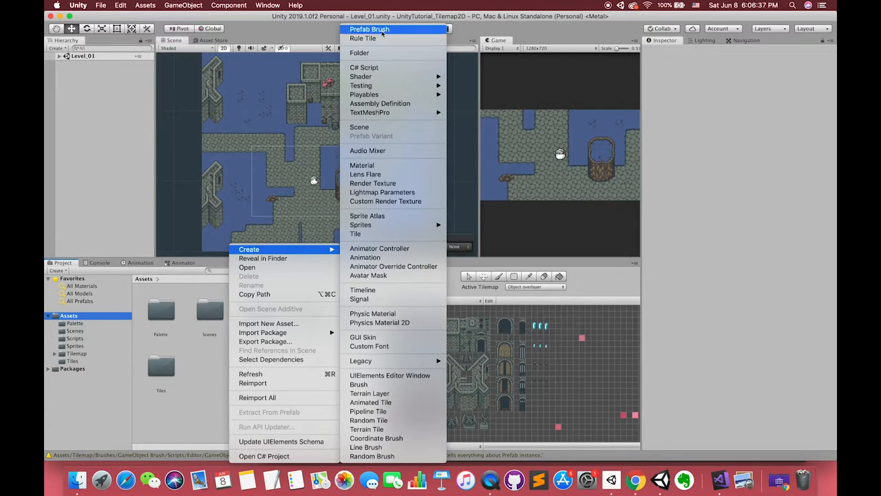
mouse_move(372, 314)
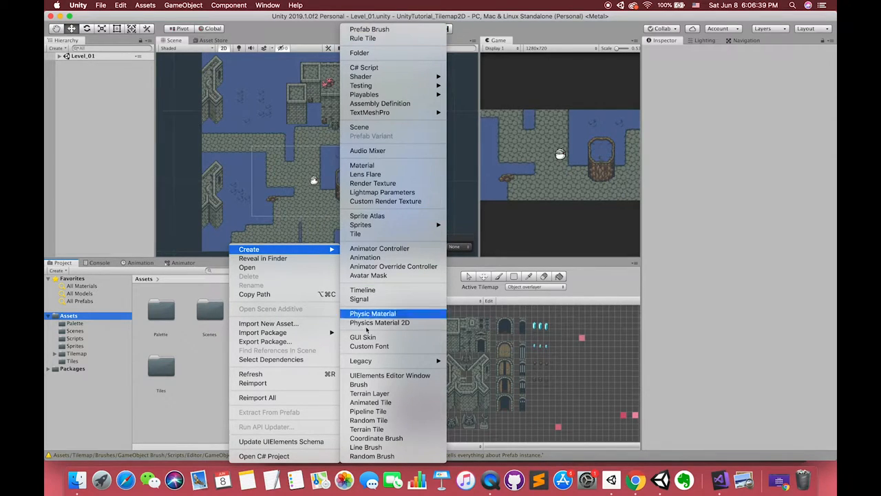
mouse_move(369, 419)
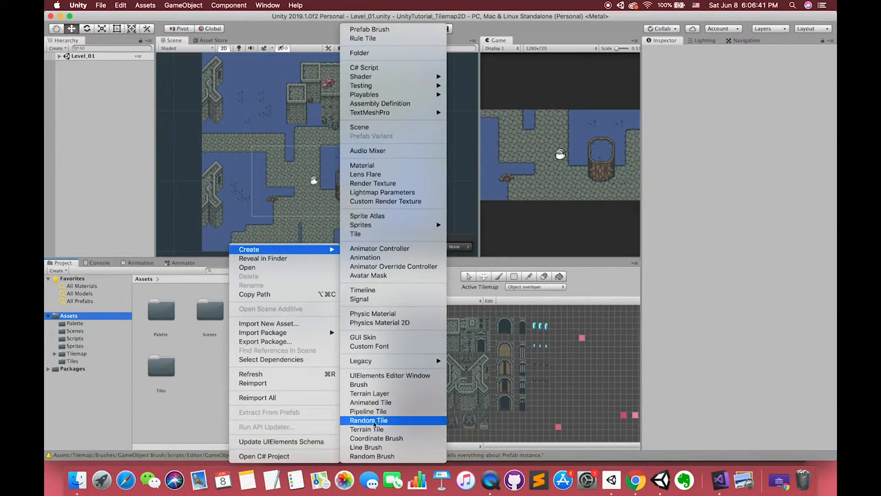
mouse_move(367, 429)
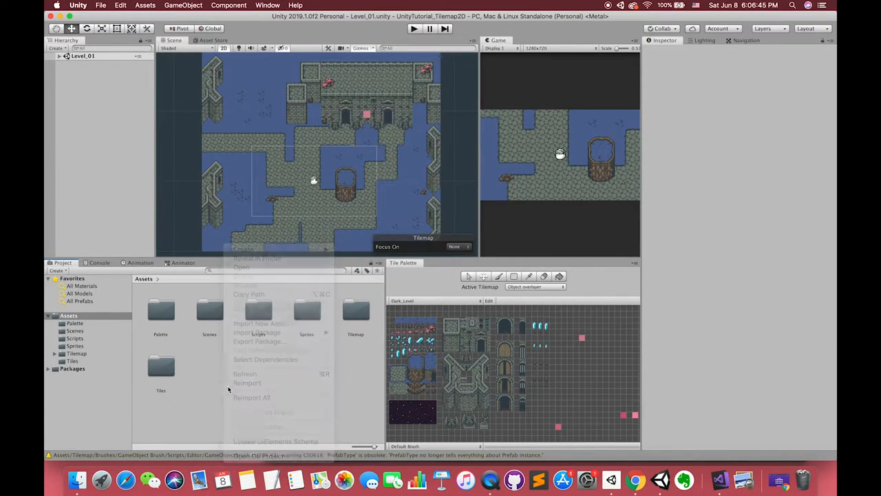
left_click(71, 360)
type("NewTiles")
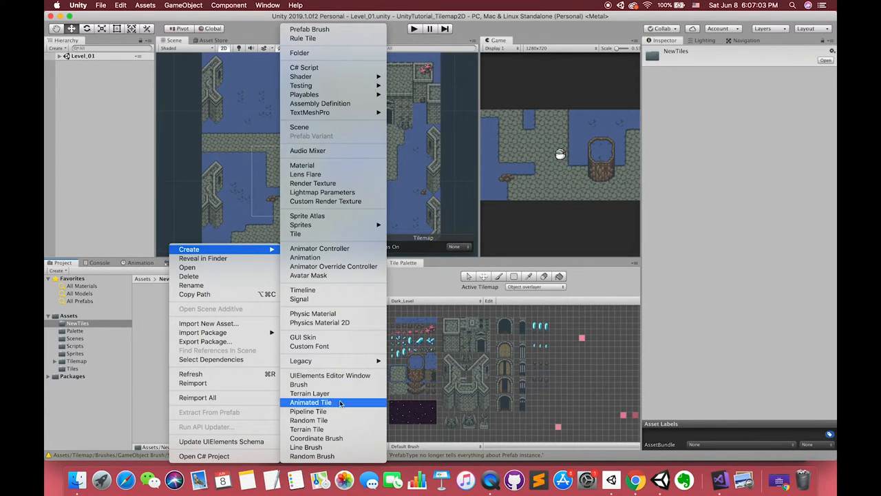
left_click(311, 402)
type("5")
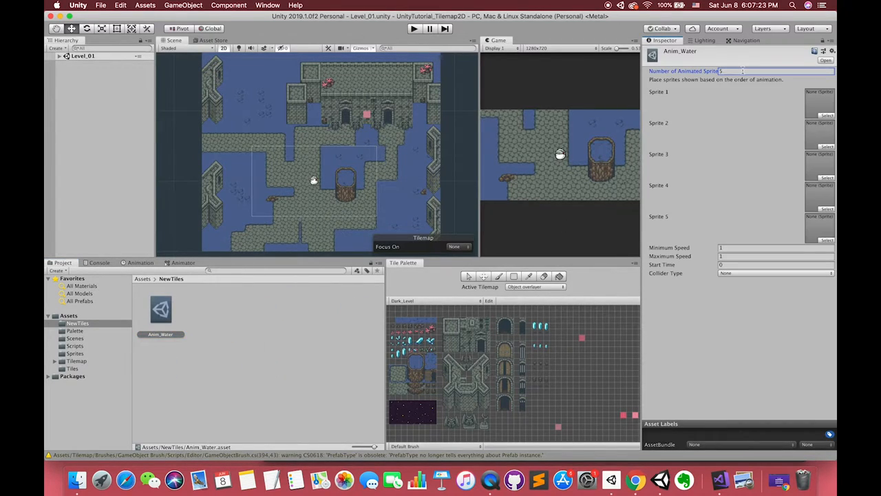
left_click(75, 361)
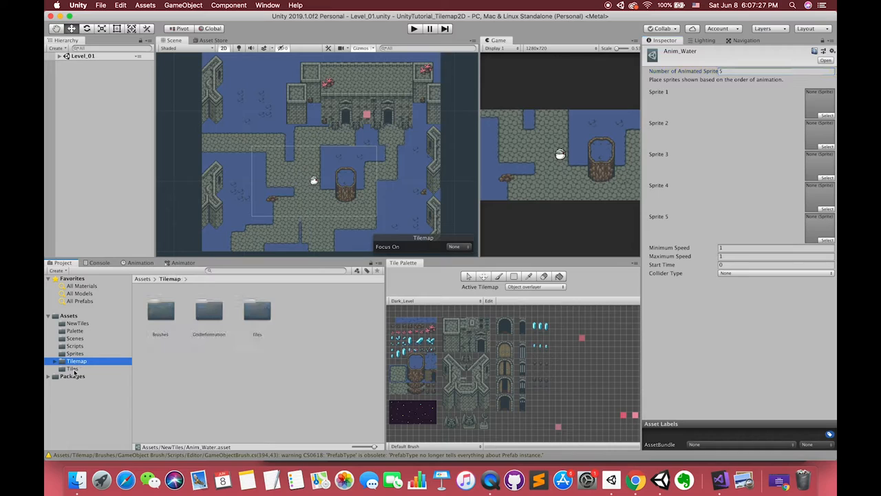
left_click(74, 353)
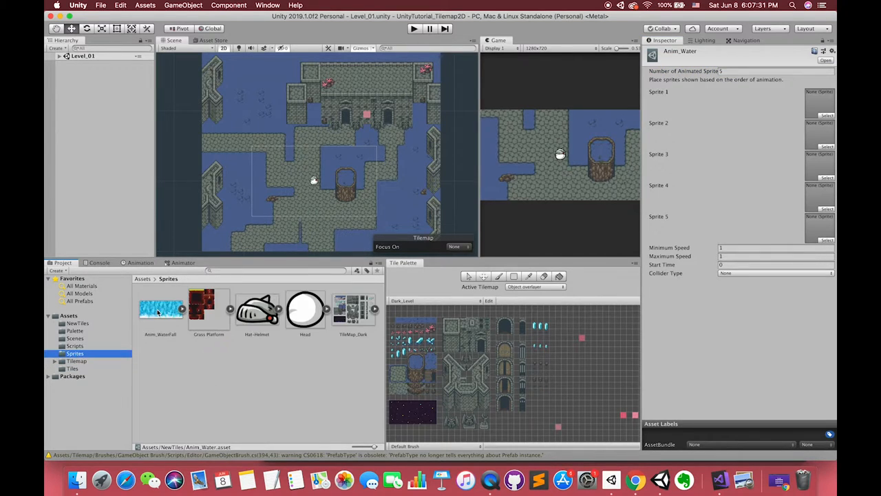
Slice the Anim_WaterFall sprite sheet into frames using Grid By Cell Count.
left_click(160, 309)
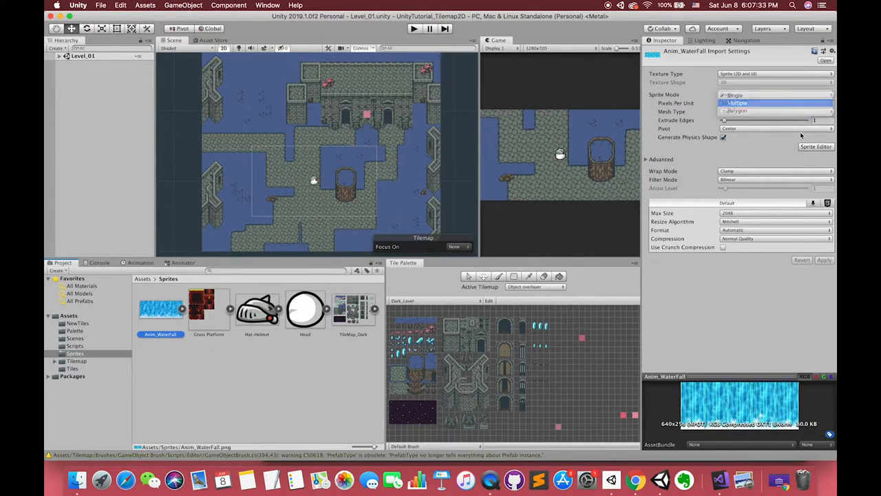
left_click(815, 146)
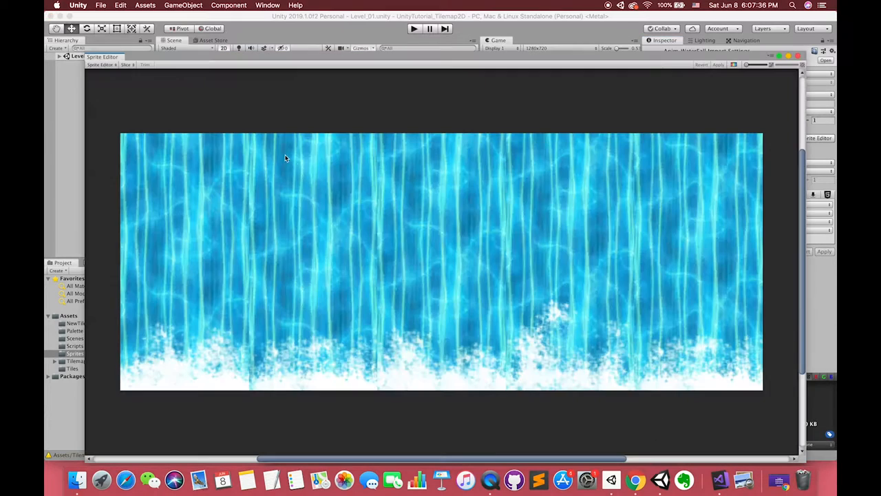
left_click(127, 65)
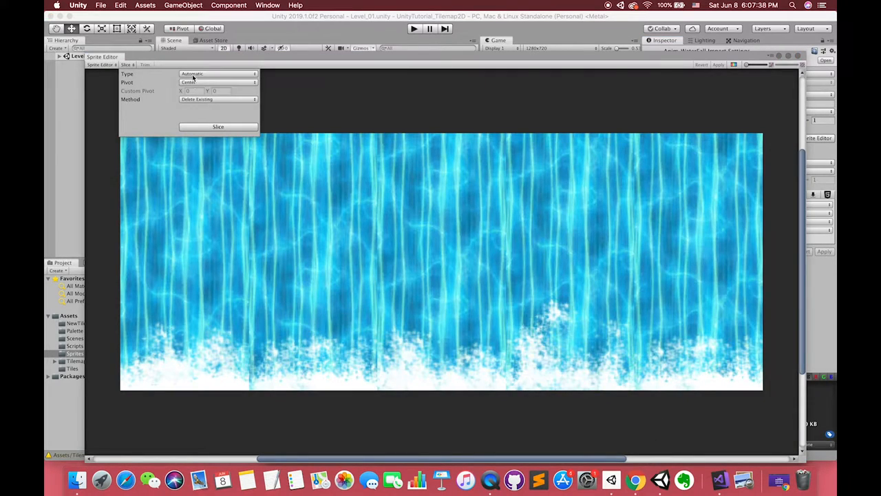
left_click(217, 74)
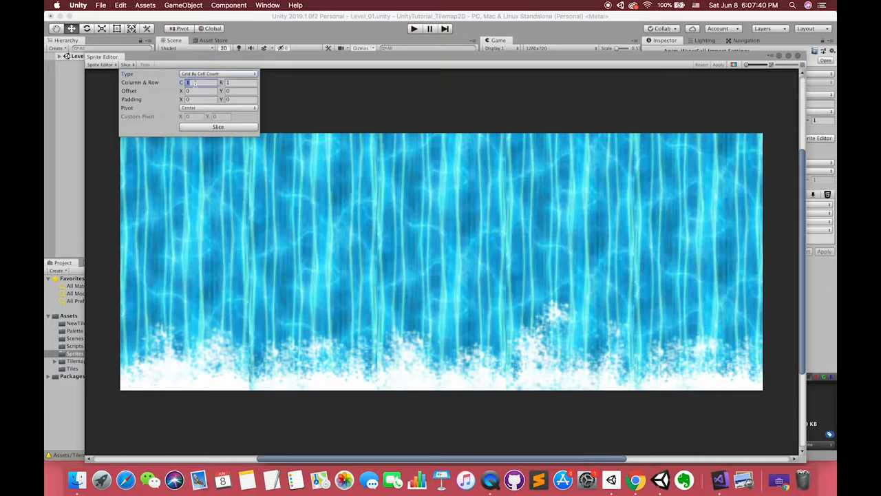
left_click(217, 127)
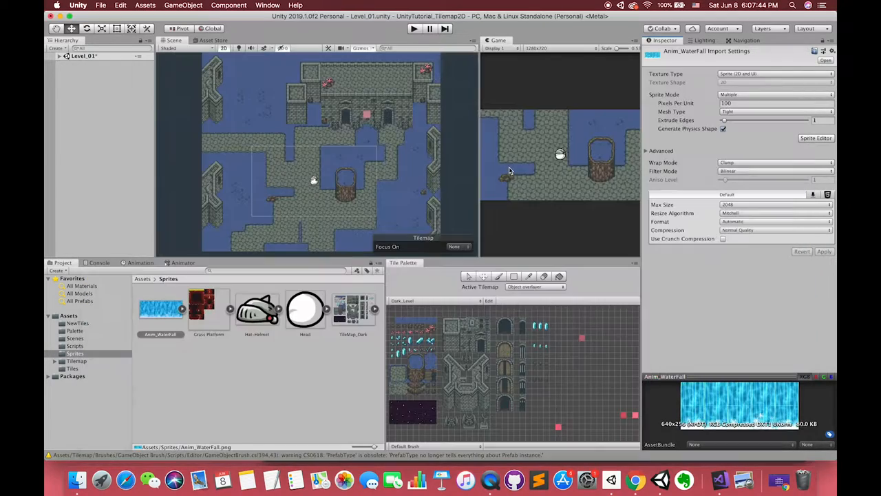
Fill Anim_Water's five sprite slots with the sliced waterfall frames and begin another animated tile.
left_click(77, 322)
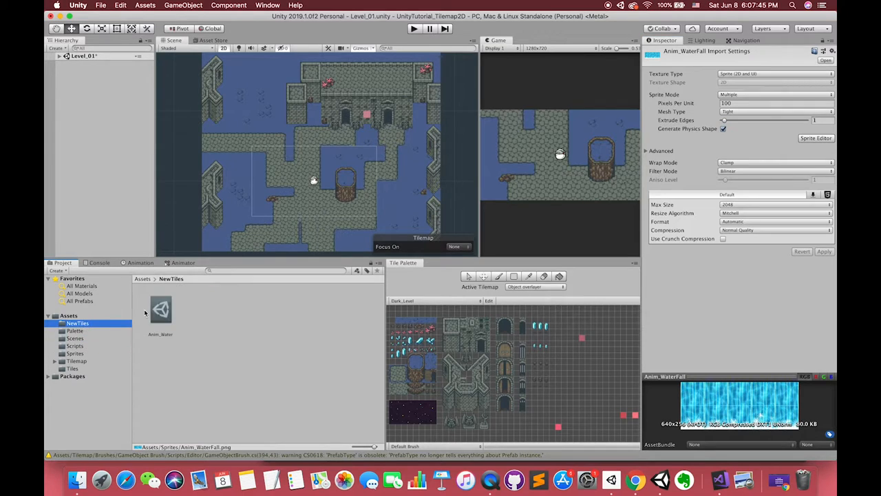
left_click(160, 308)
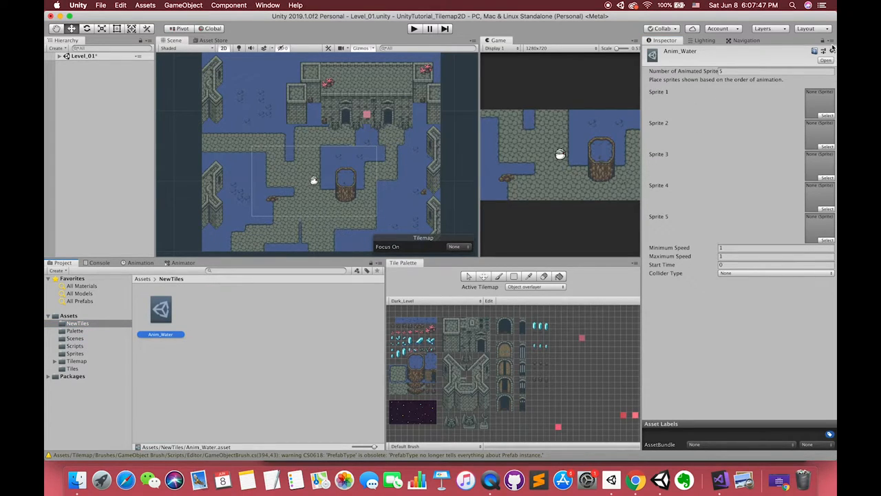
left_click(75, 352)
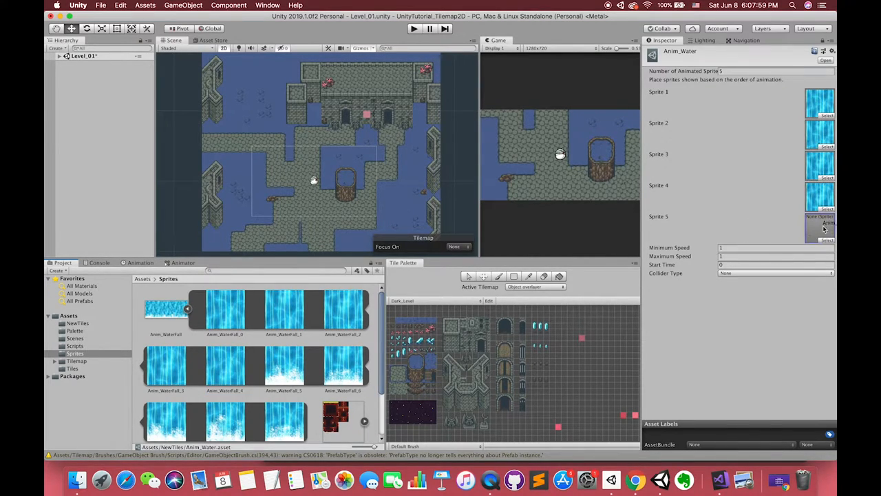
left_click(77, 322)
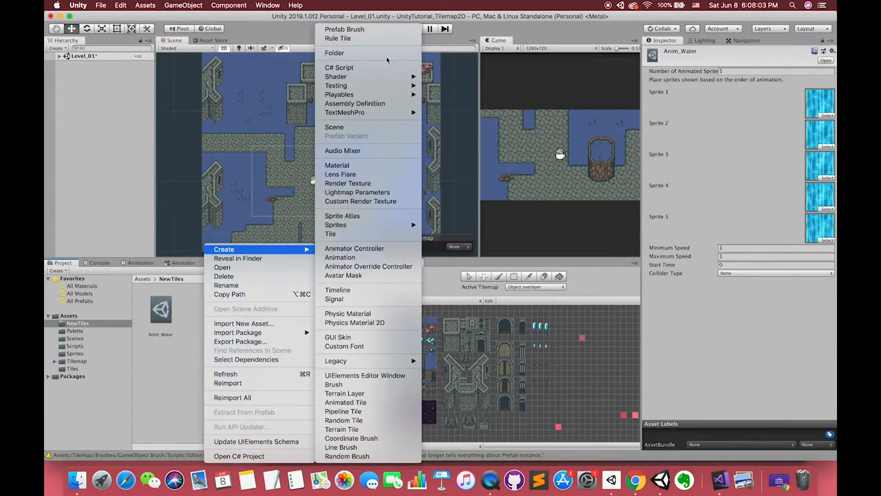
mouse_move(345, 345)
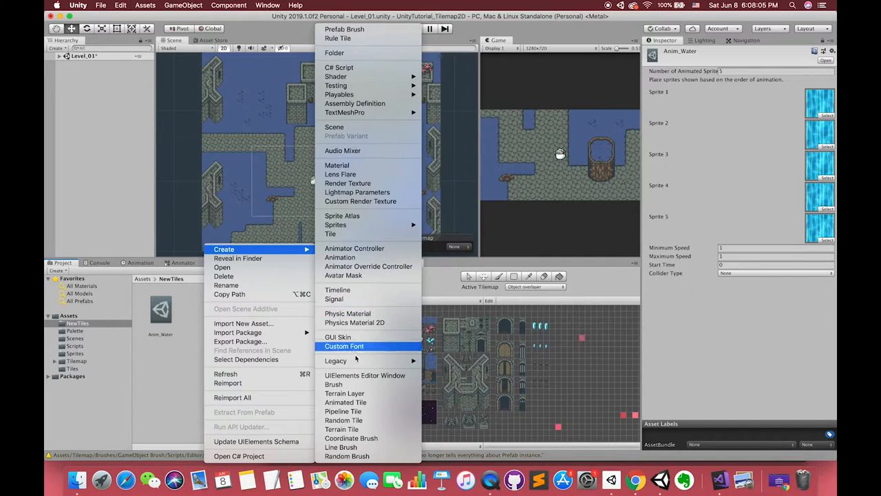
left_click(344, 402)
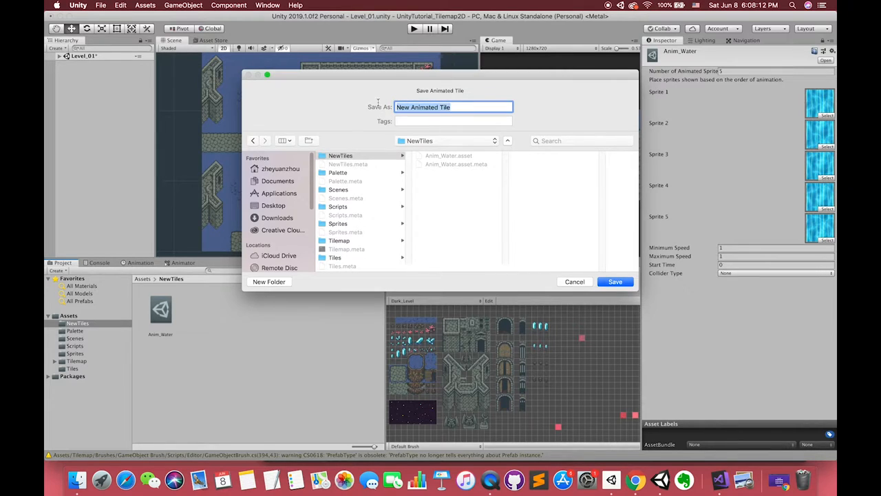
Save the Anim_WaterFall animated tile with 5 animated sprites filled from the waterfall frames.
type("Anim_")
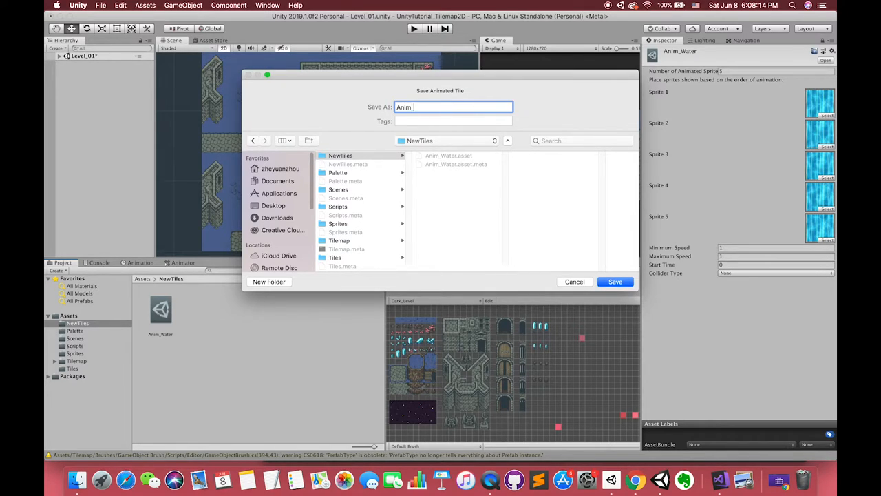
left_click(614, 281)
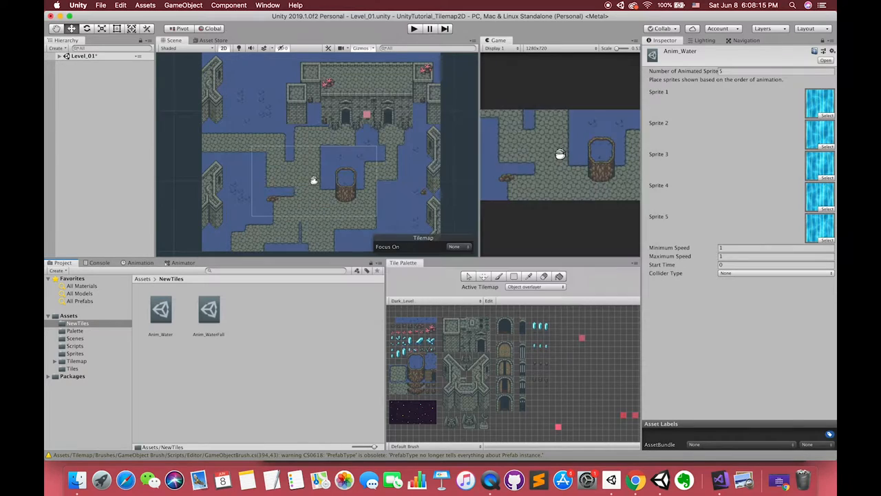
left_click(208, 309)
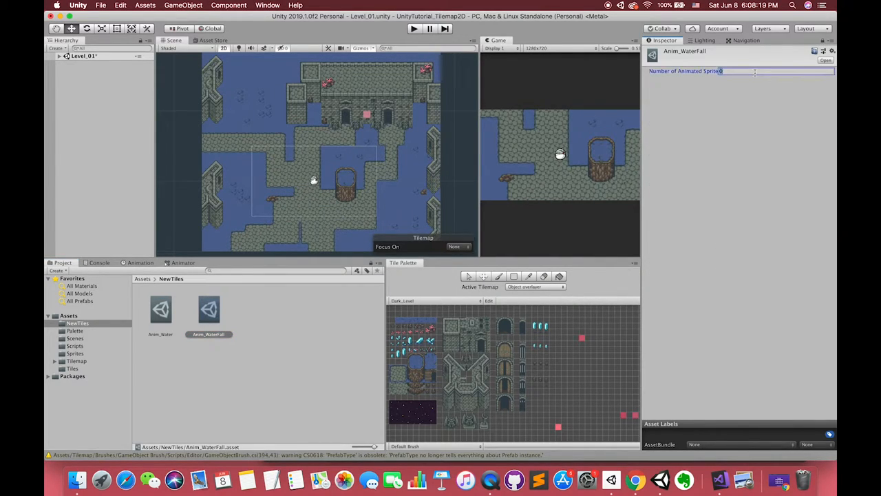
type("5")
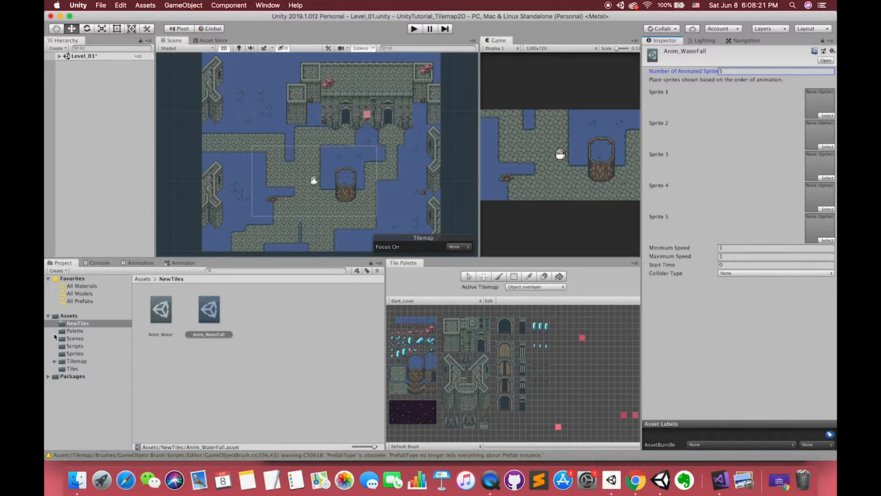
left_click(75, 352)
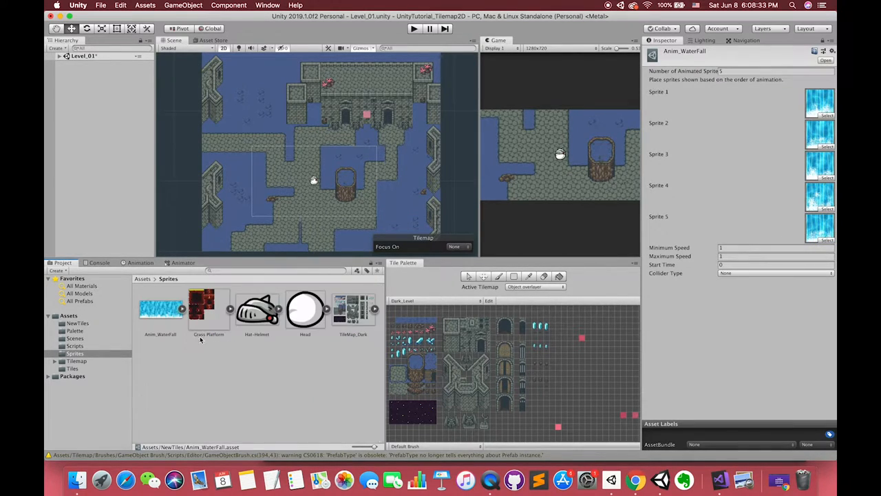
Create an empty tile palette named Special Palette saved in Assets/Palette.
left_click(77, 322)
type("Ani")
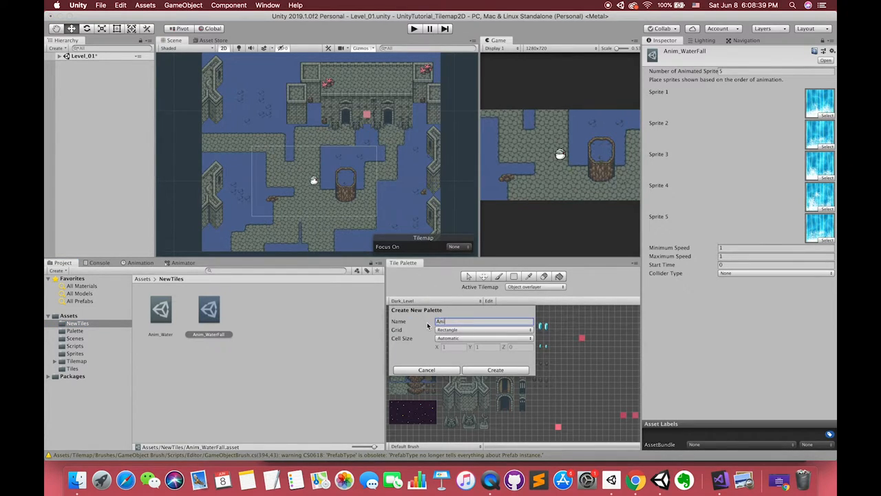
type("Spel")
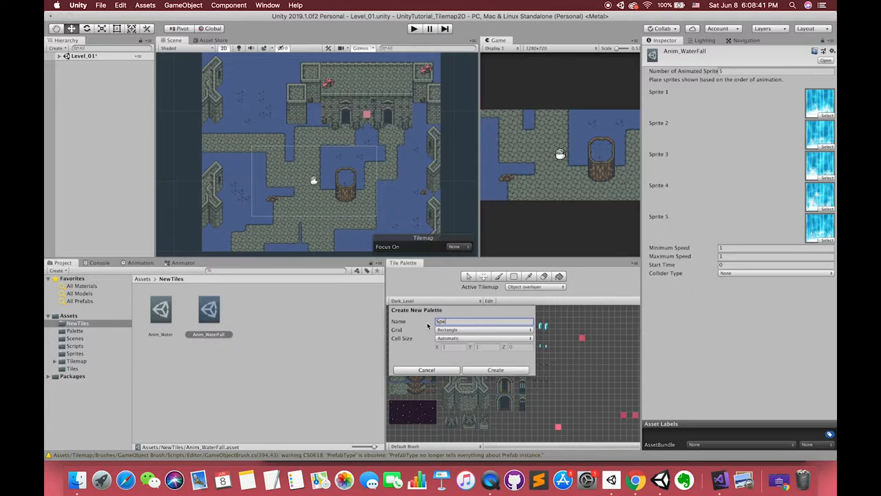
type("Special Pl")
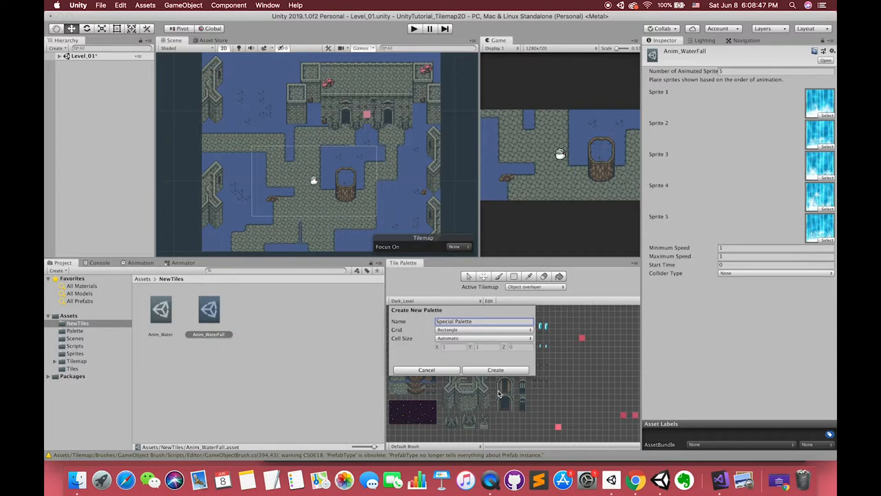
left_click(495, 369)
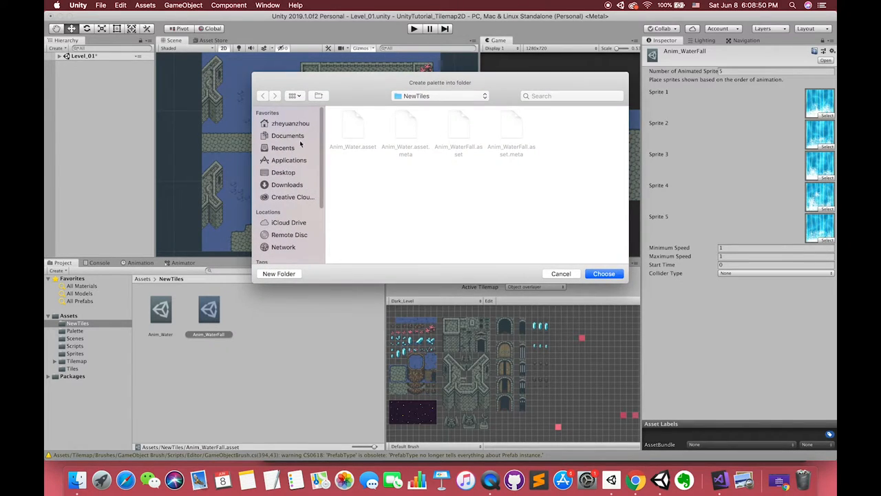
left_click(262, 97)
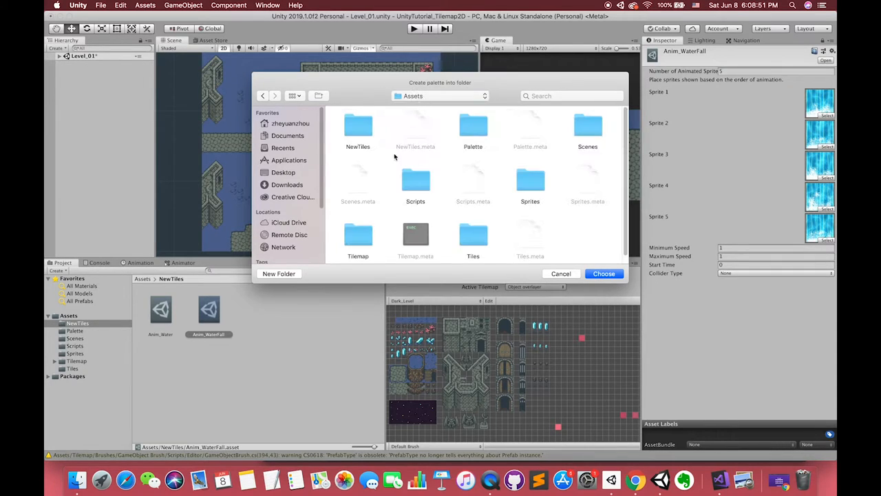
left_click(474, 126)
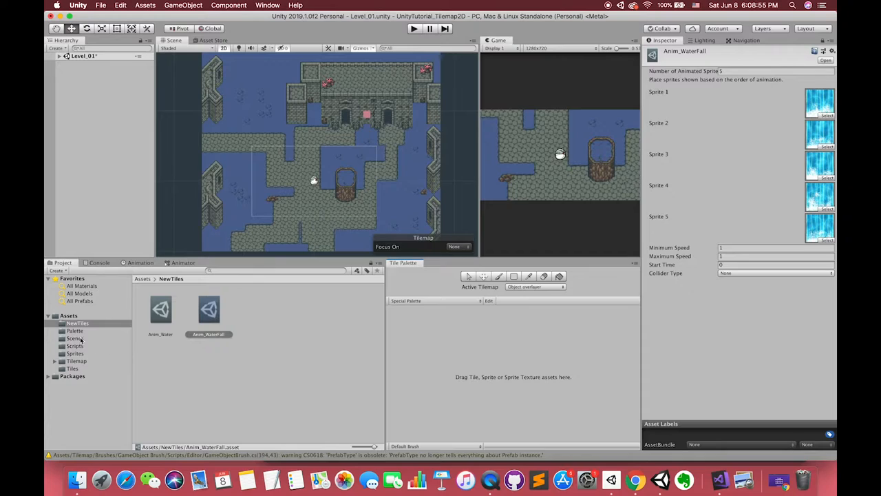
Add Anim_WaterFall to Special Palette and brush a waterfall strip onto the level's tilemap.
left_click(74, 331)
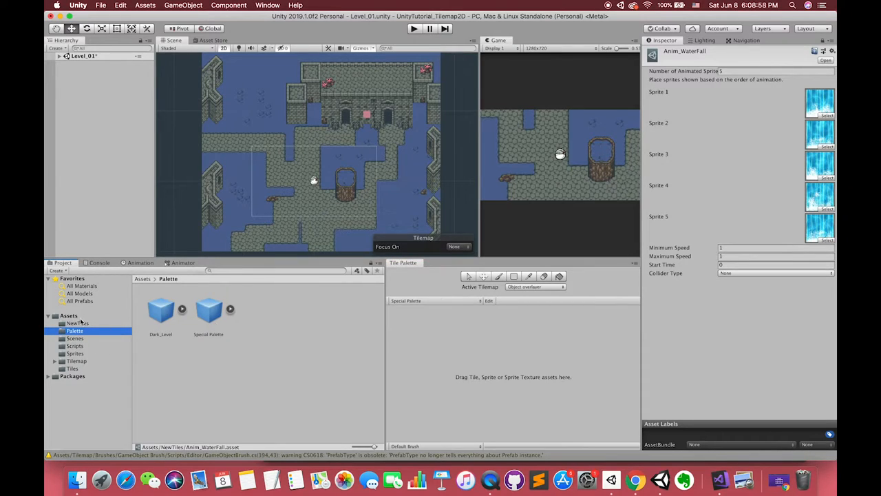
left_click(77, 322)
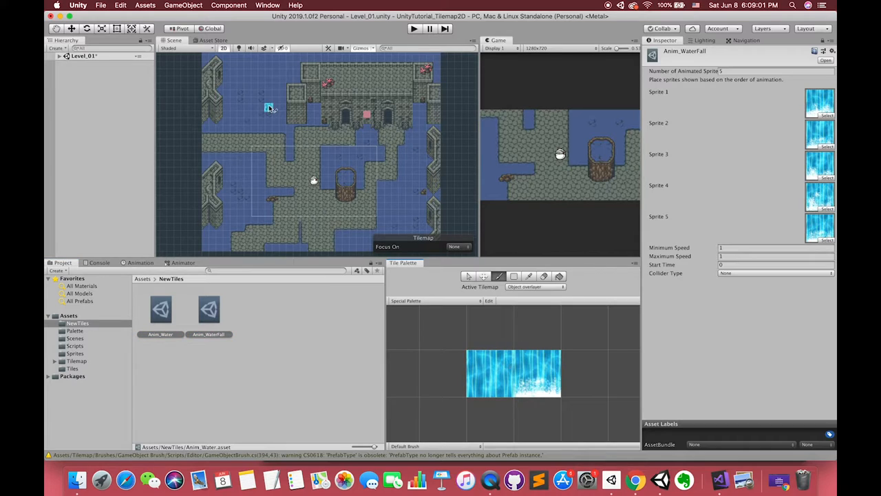
left_click(61, 55)
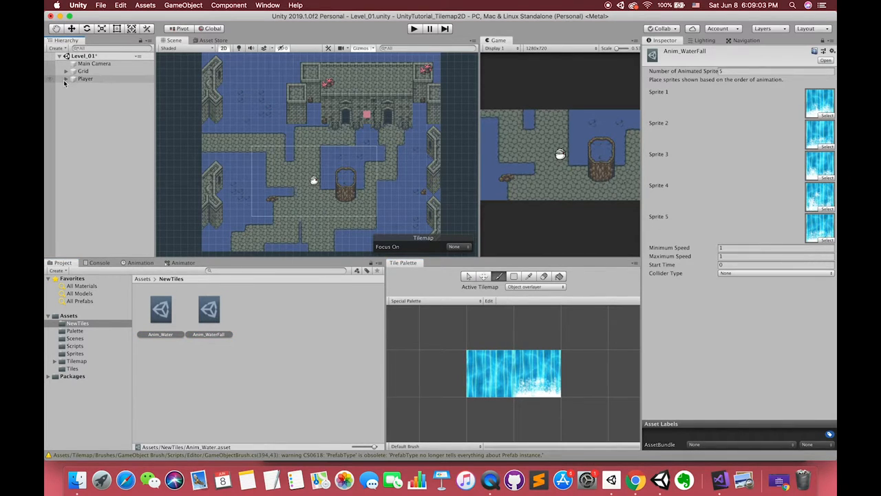
left_click(66, 77)
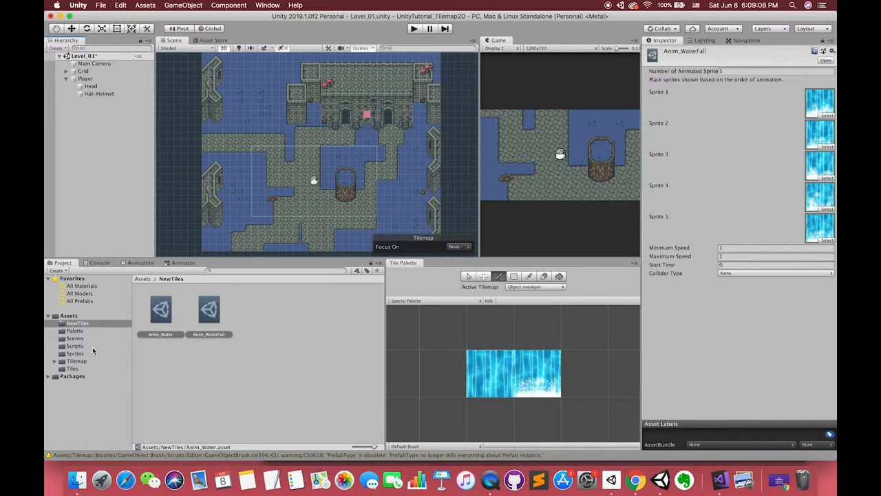
left_click(75, 352)
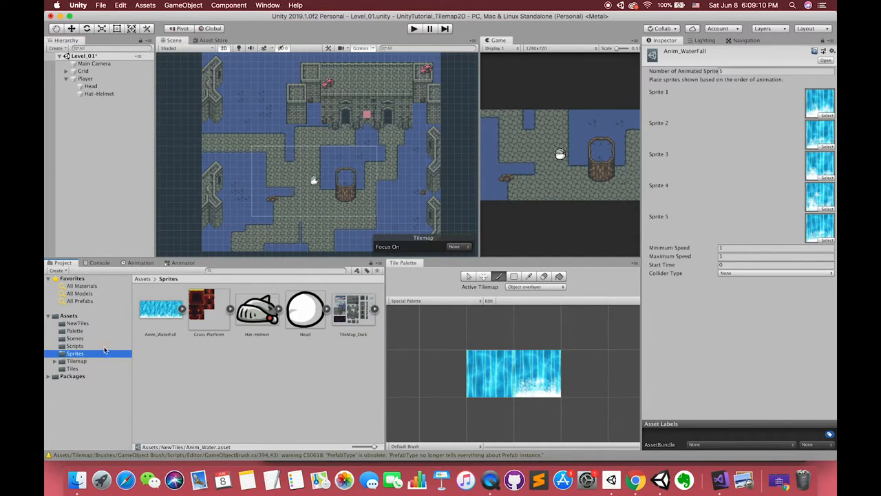
left_click(66, 78)
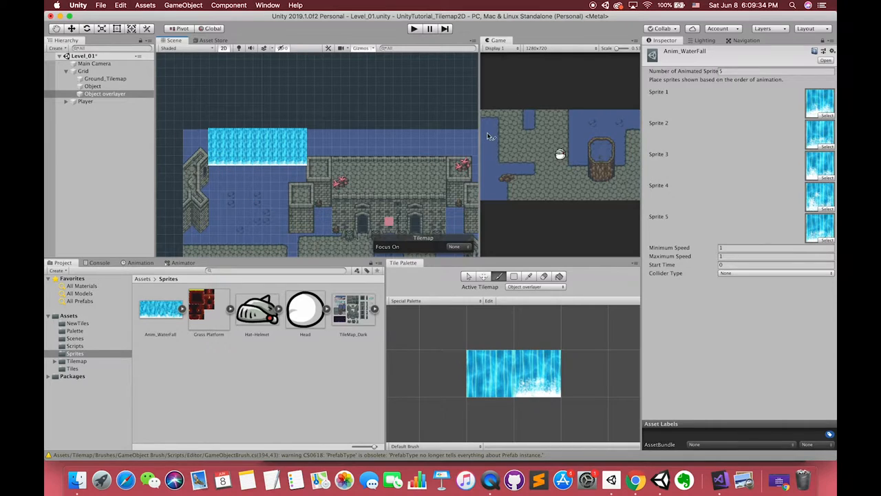
Browse the Tilemap folder's Brushes and Tiles, then return to NewTiles.
left_click(413, 27)
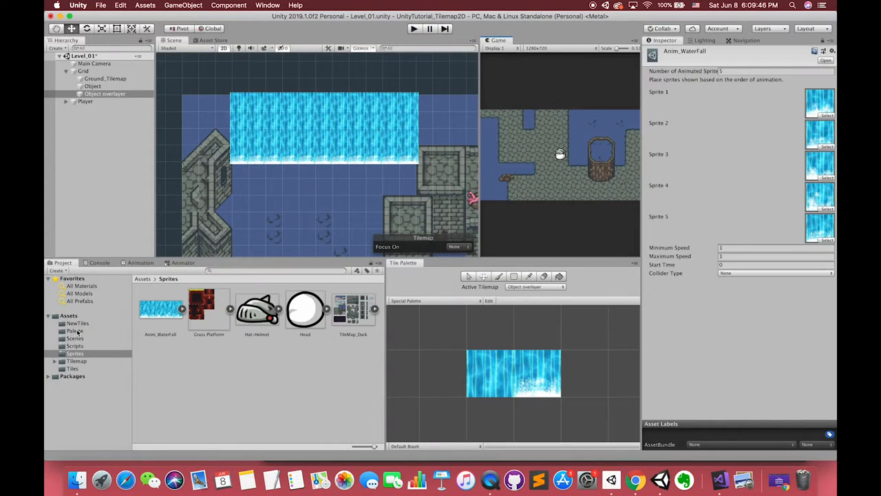
left_click(76, 361)
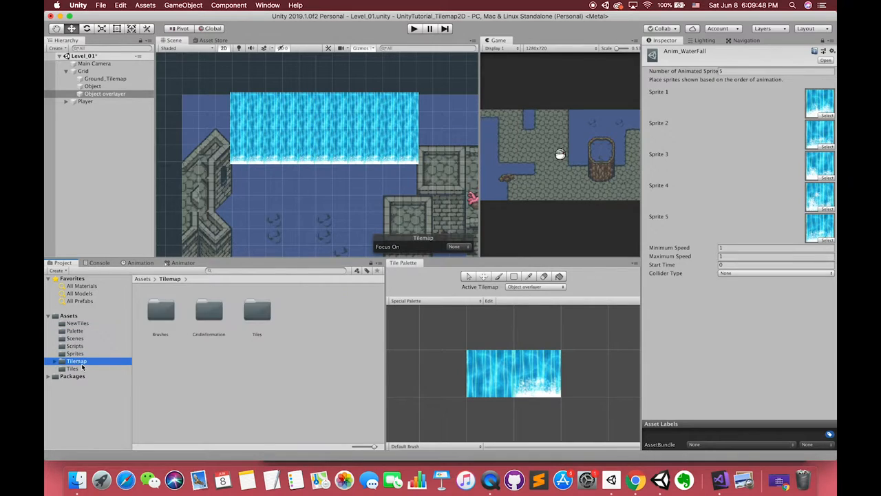
left_click(77, 323)
type("5")
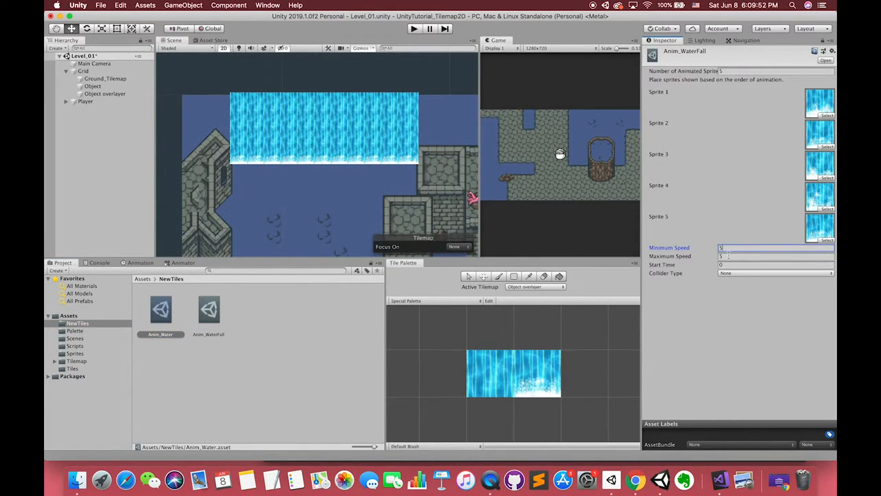
Set the minimum and maximum animation speeds of the water and waterfall tiles while previewing the scene.
left_click(210, 309)
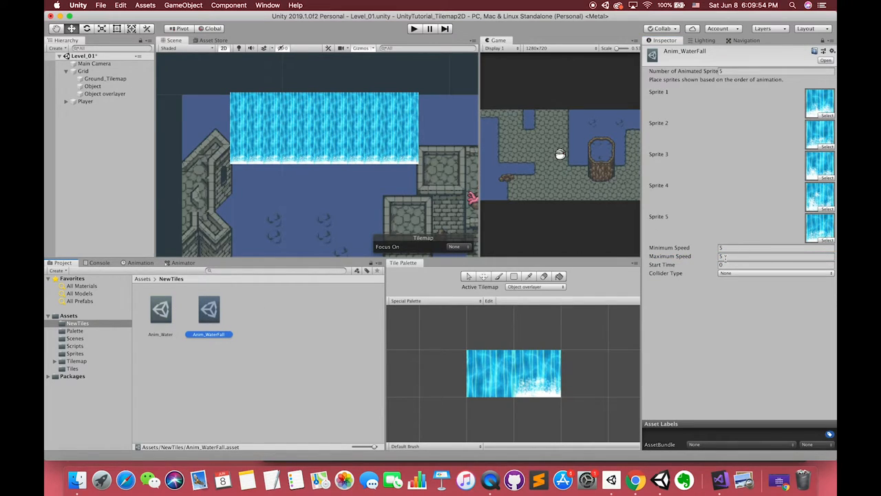
left_click(774, 247)
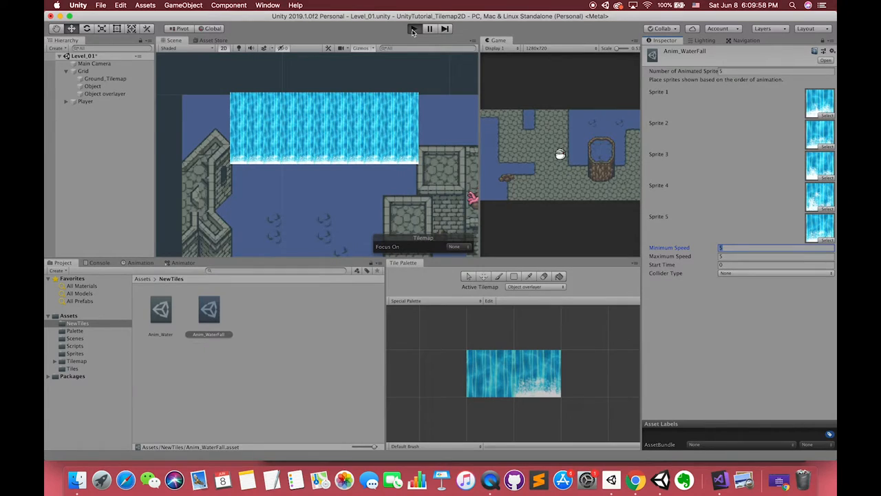
left_click(413, 28)
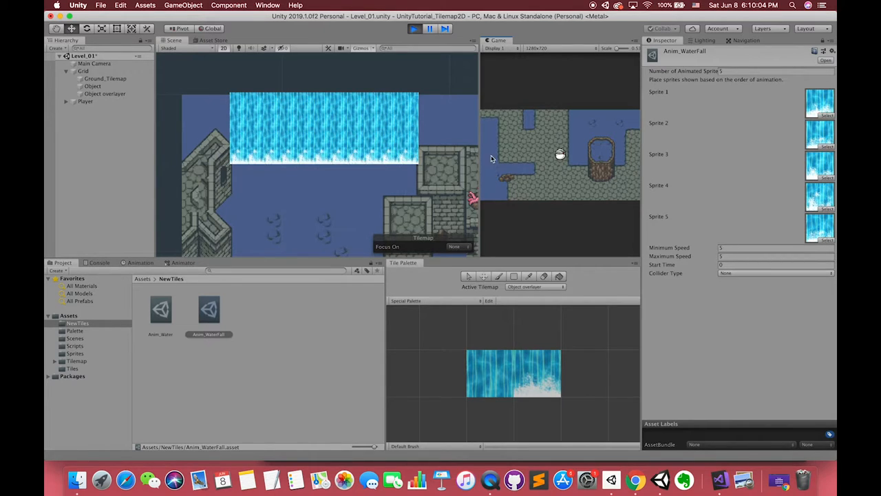
left_click(160, 310)
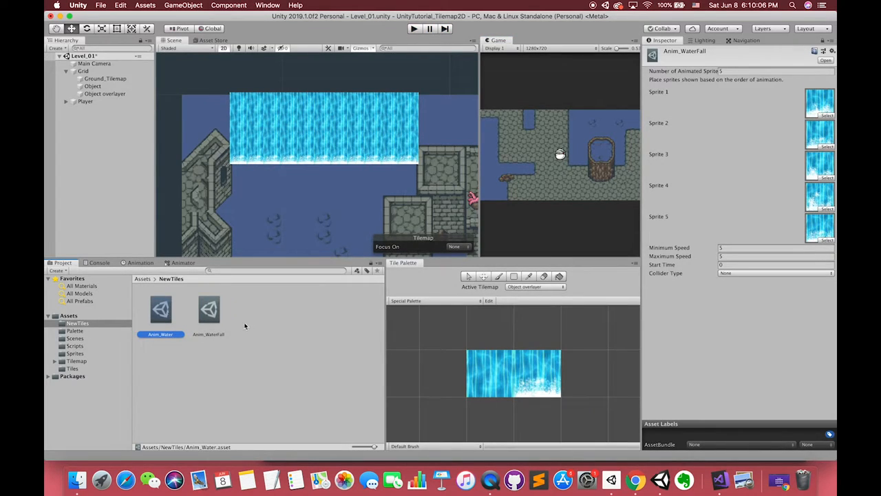
left_click(209, 310)
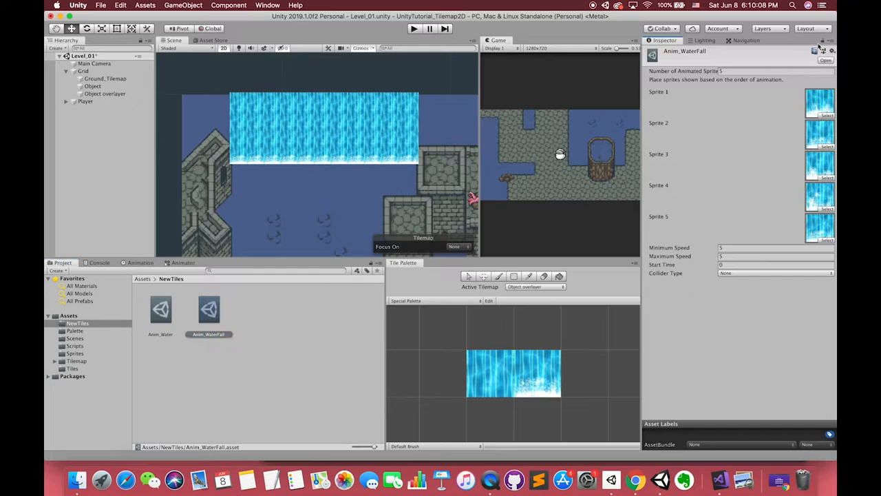
left_click(159, 310)
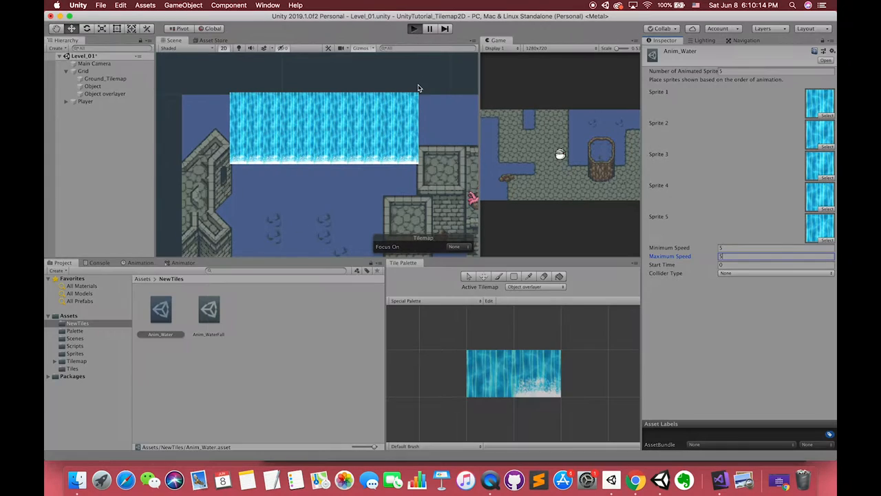
left_click(413, 28)
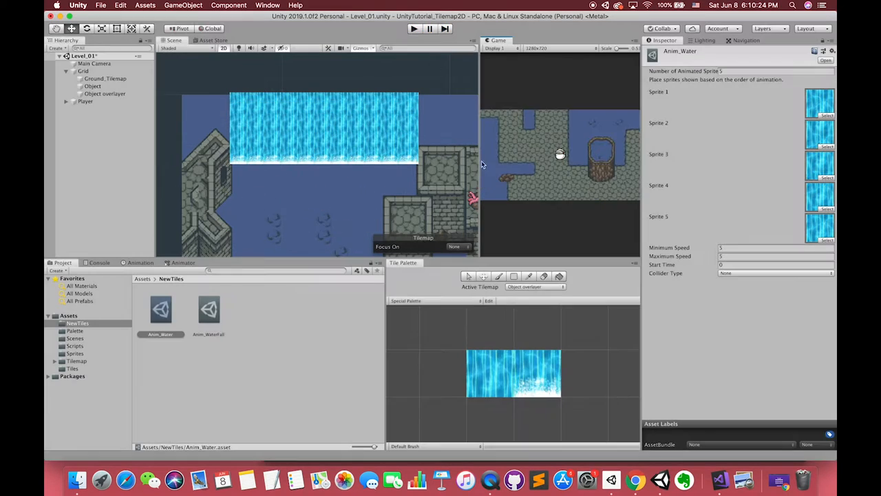
Choose a collider type for the water tile and stop the running scene after testing.
left_click(773, 273)
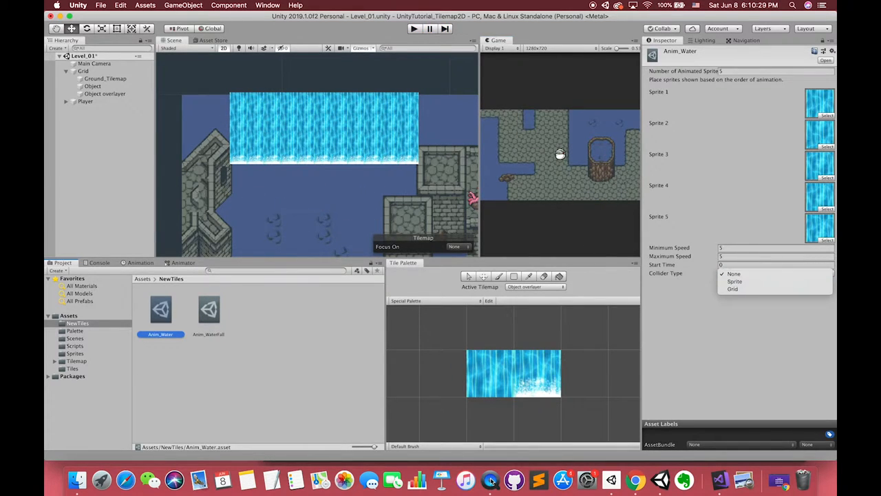
left_click(734, 273)
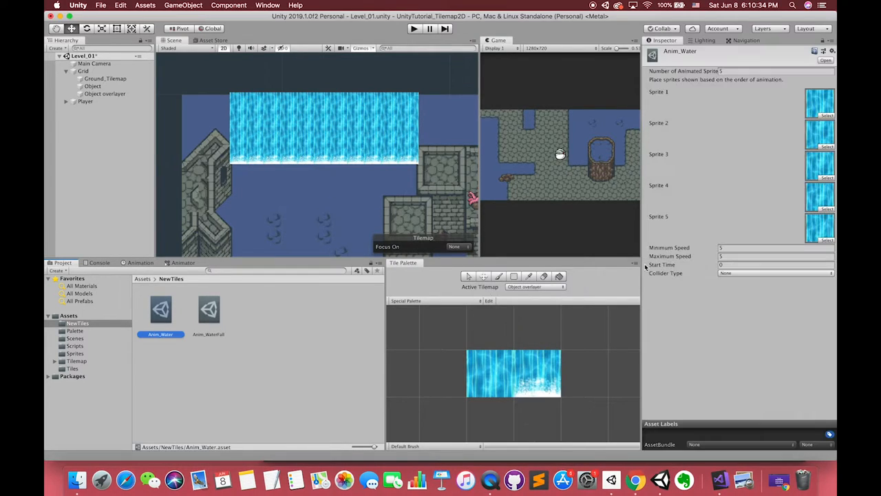
left_click(209, 310)
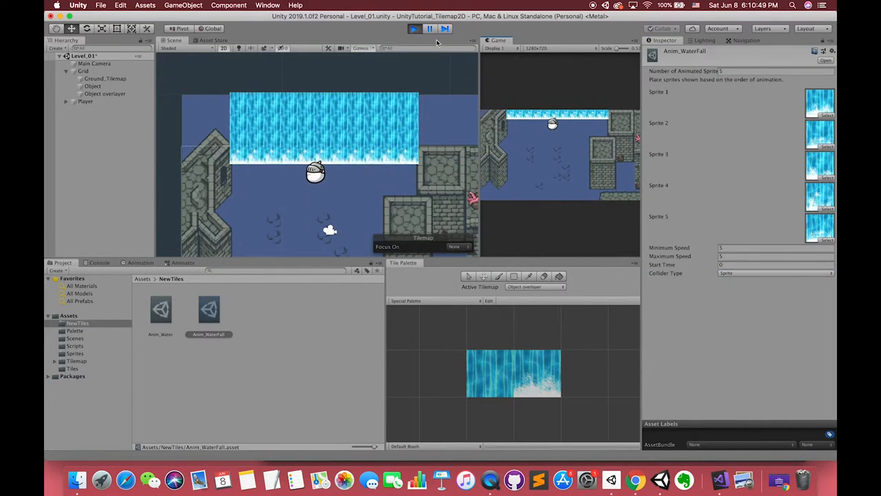
left_click(75, 339)
type("Level_02")
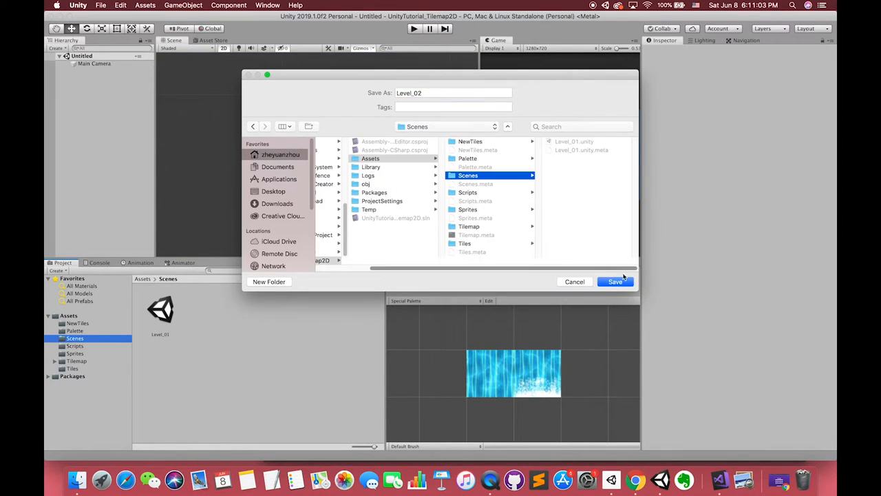
Save the scene as Level_02 and create a new Platform rule tile in NewTiles.
left_click(614, 281)
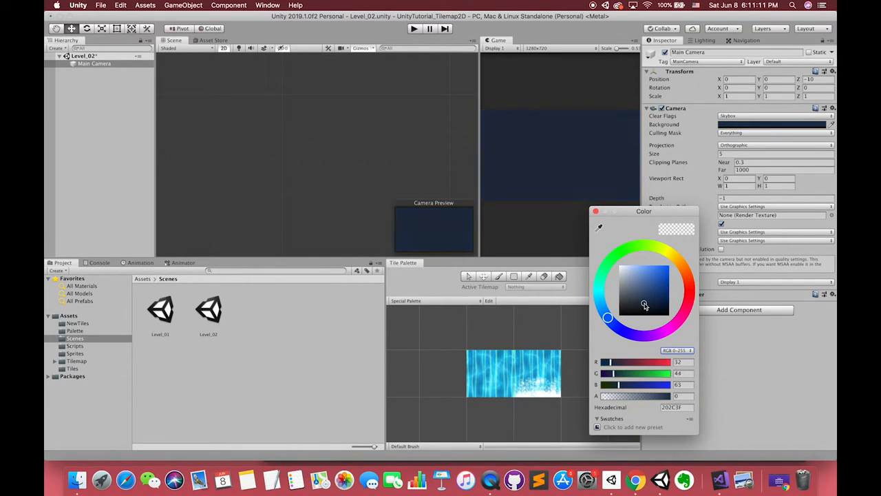
right_click(103, 323)
type("Platform")
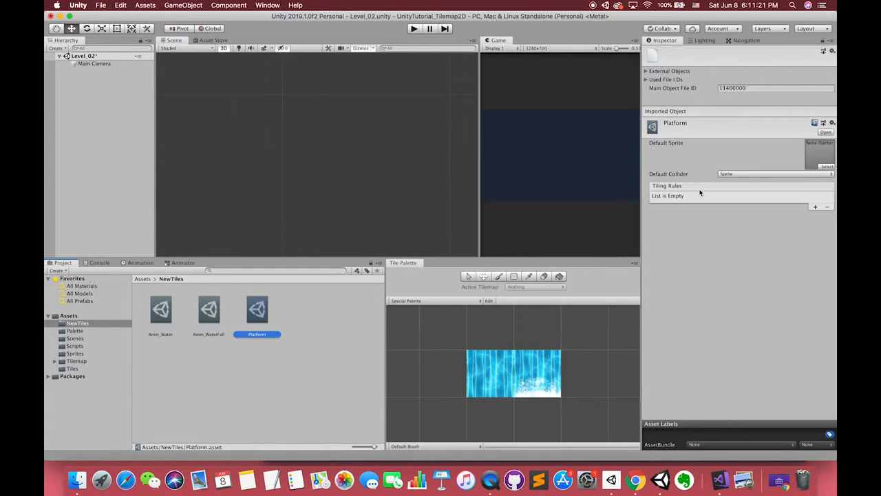
Set the Grass Platform sheet to Multiple sprite mode, slice it, change Max Size and apply.
left_click(74, 352)
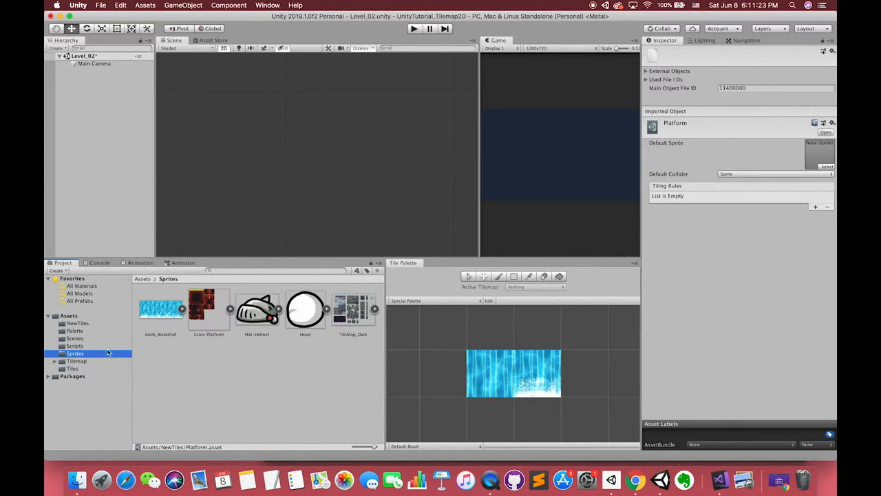
left_click(209, 310)
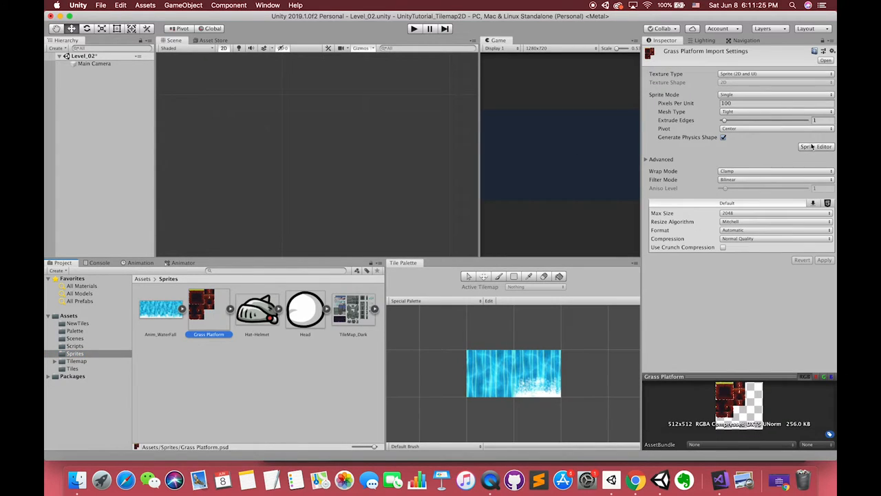
left_click(815, 146)
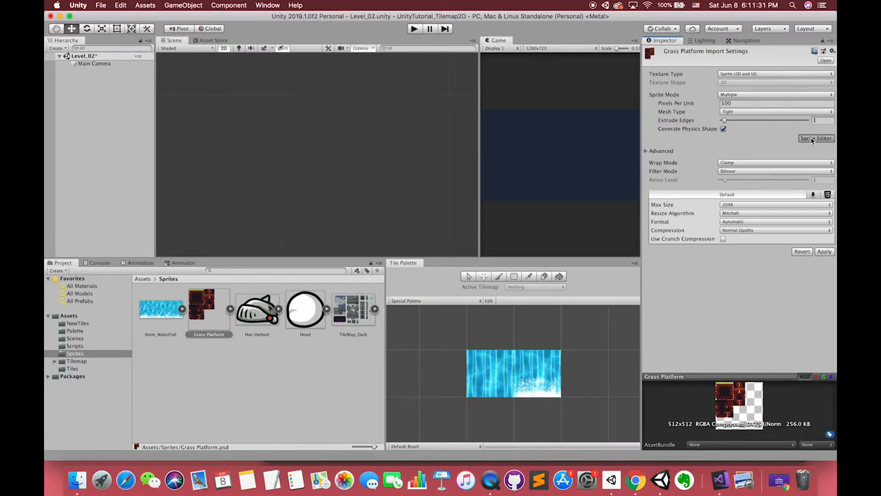
left_click(816, 138)
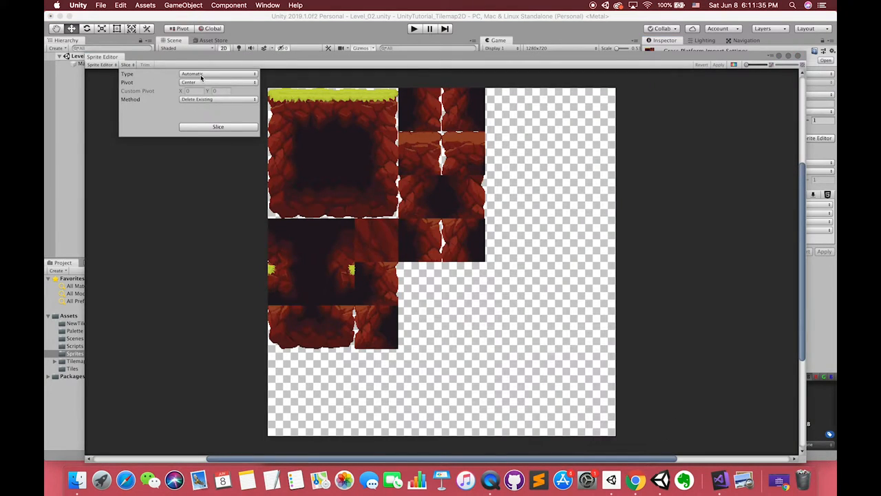
left_click(217, 126)
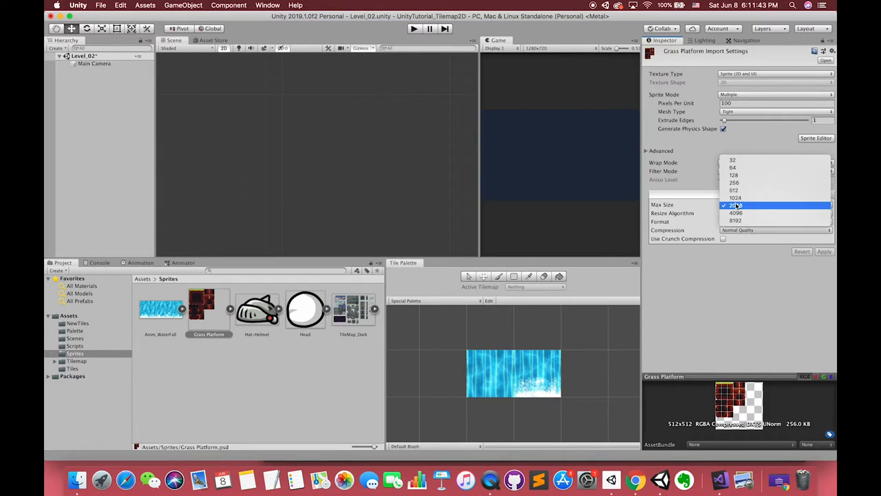
left_click(734, 190)
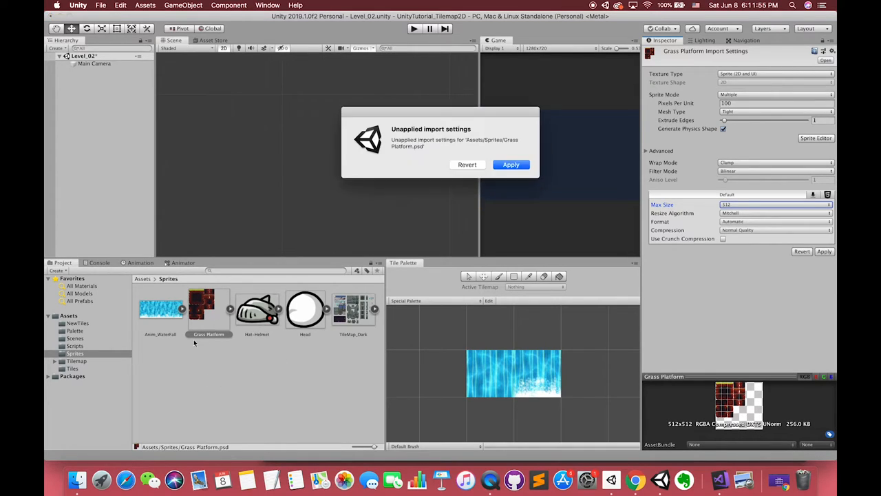
left_click(511, 165)
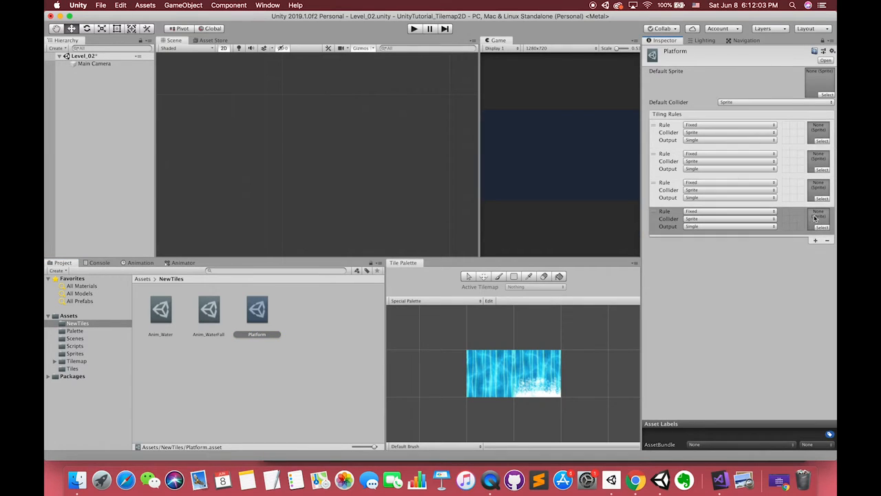
Add tiling rules to Platform and assign a Grass Platform sprite to the first rule.
left_click(815, 239)
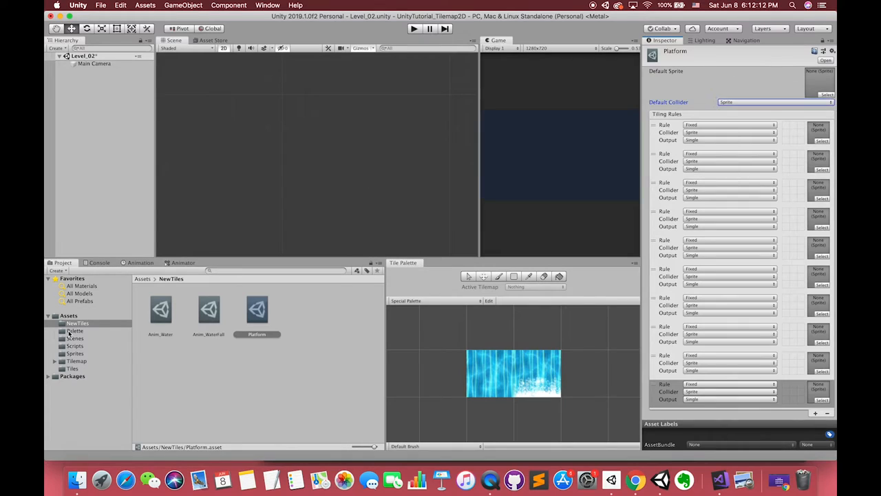
left_click(74, 353)
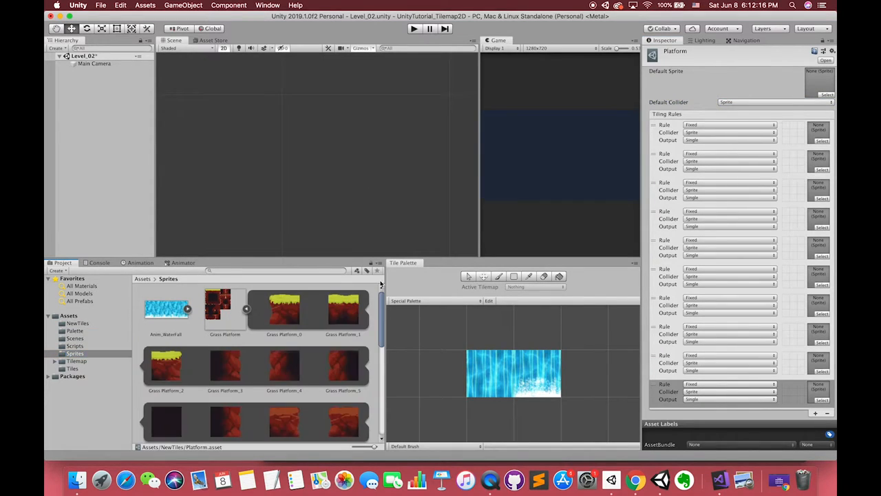
left_click(343, 308)
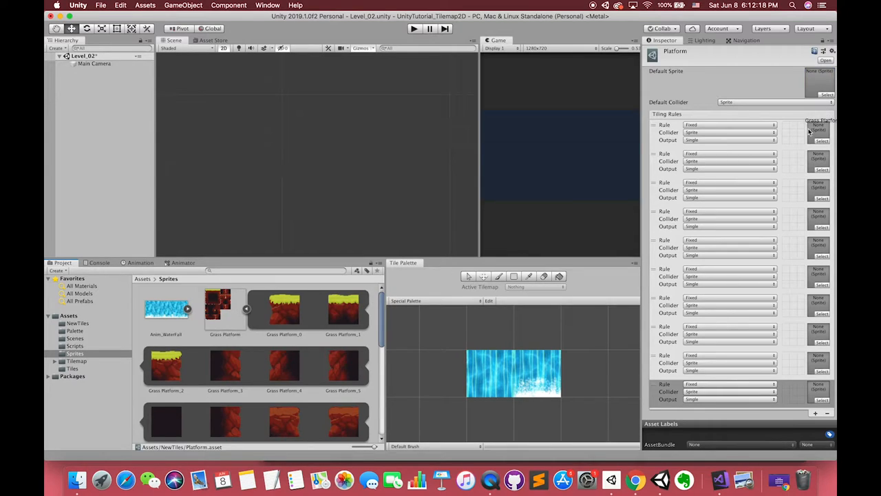
left_click(819, 132)
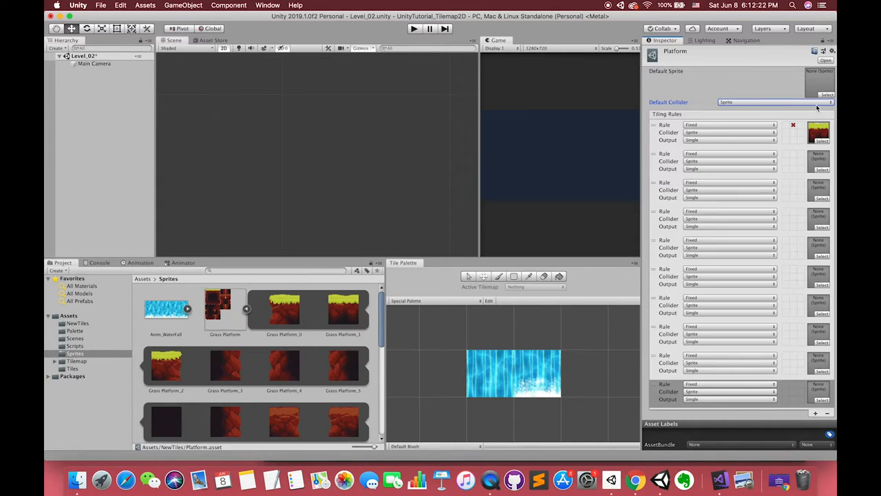
mouse_move(797, 132)
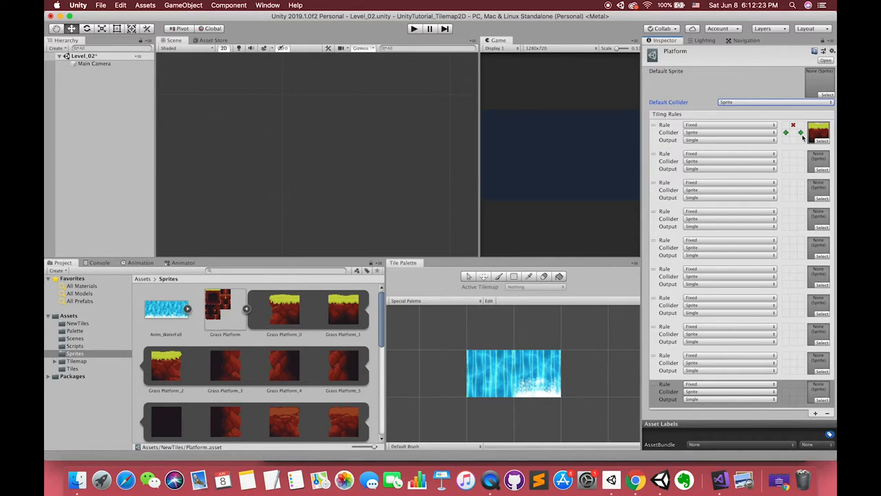
mouse_move(796, 145)
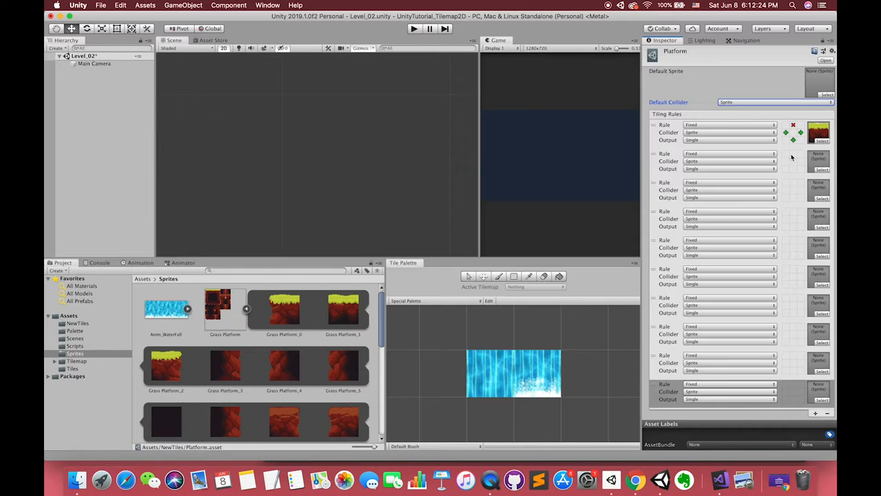
mouse_move(319, 313)
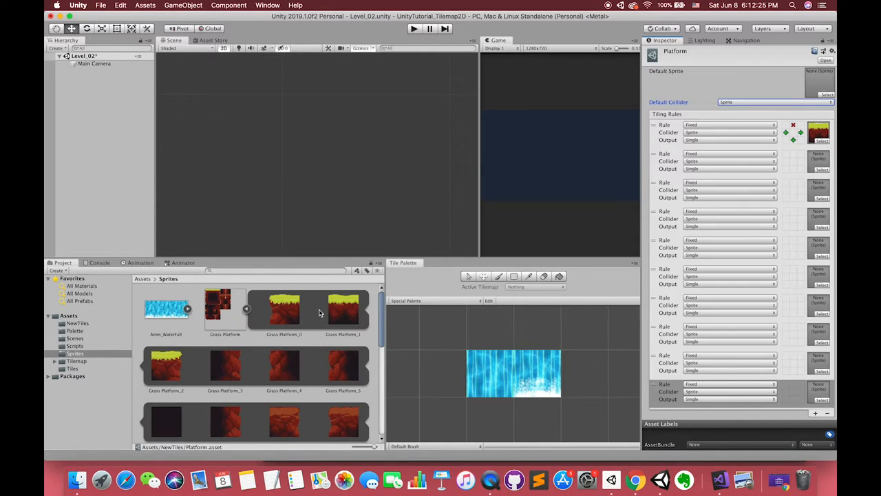
Assign another sliced Grass Platform sprite to the next tiling rule's sprite field.
left_click(284, 309)
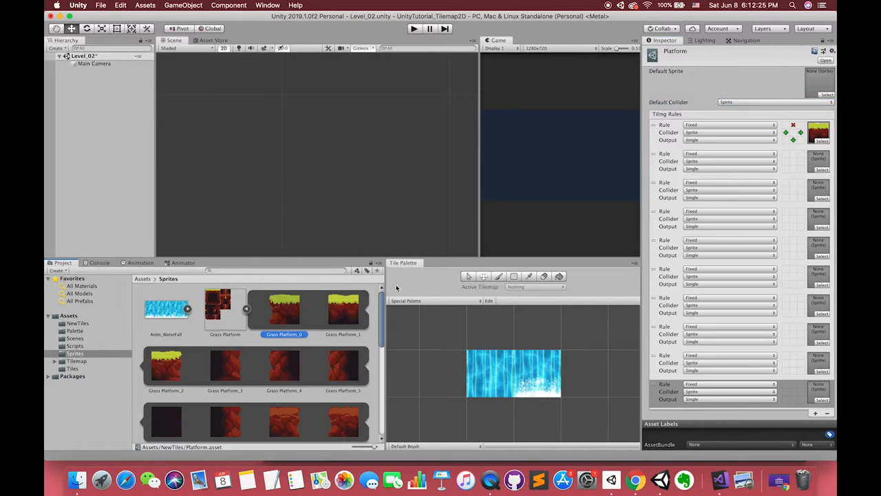
left_click(818, 161)
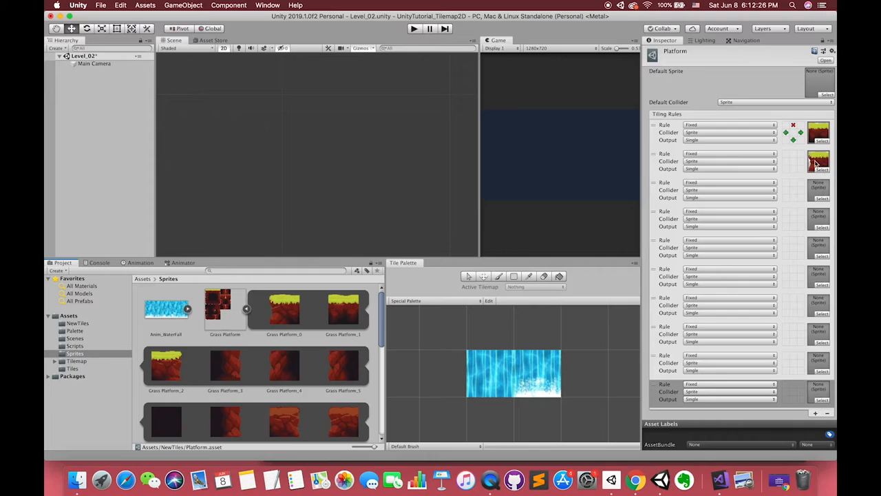
mouse_move(791, 157)
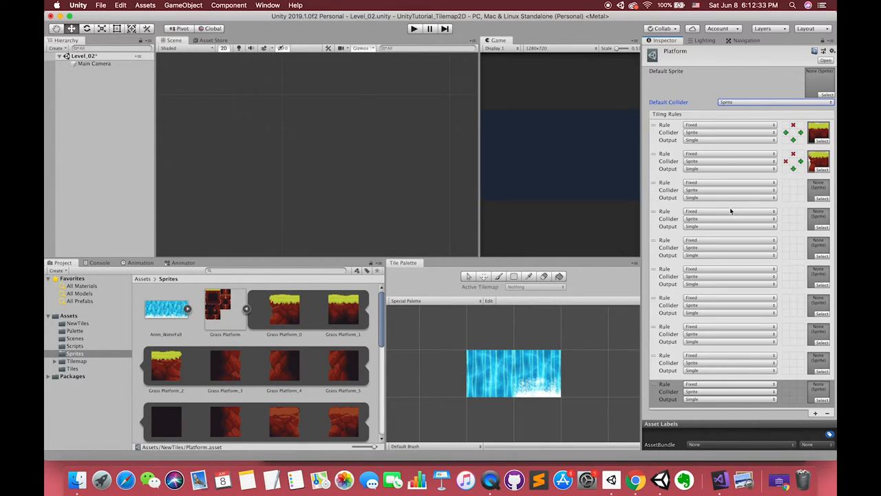
mouse_move(217, 343)
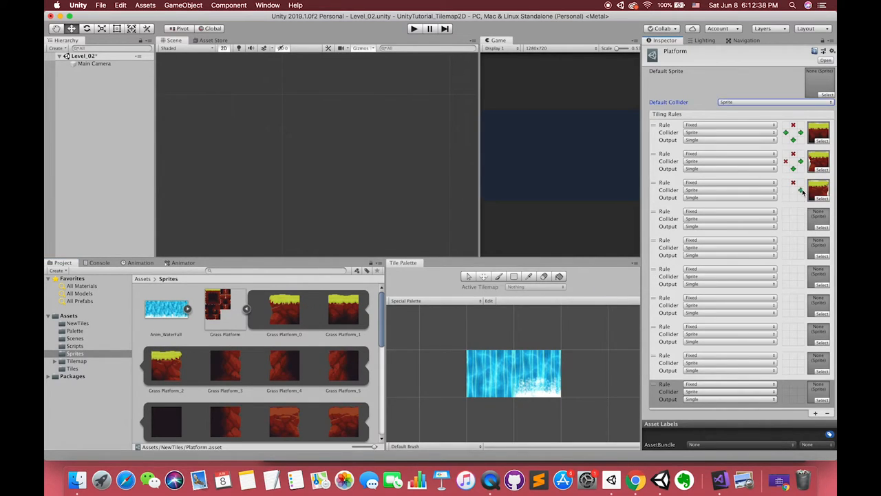
Fill the remaining rules with Grass Platform sprites and set their neighbor arrows and X marks.
scroll("down", 3)
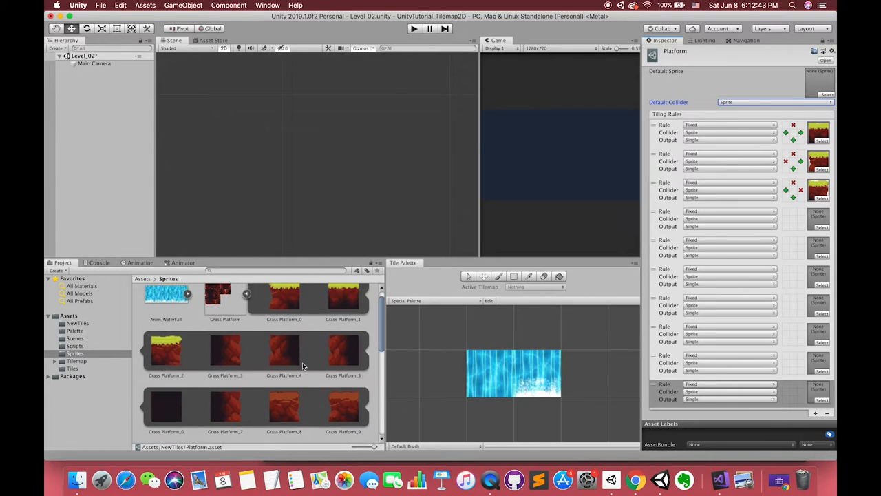
scroll("down", 3)
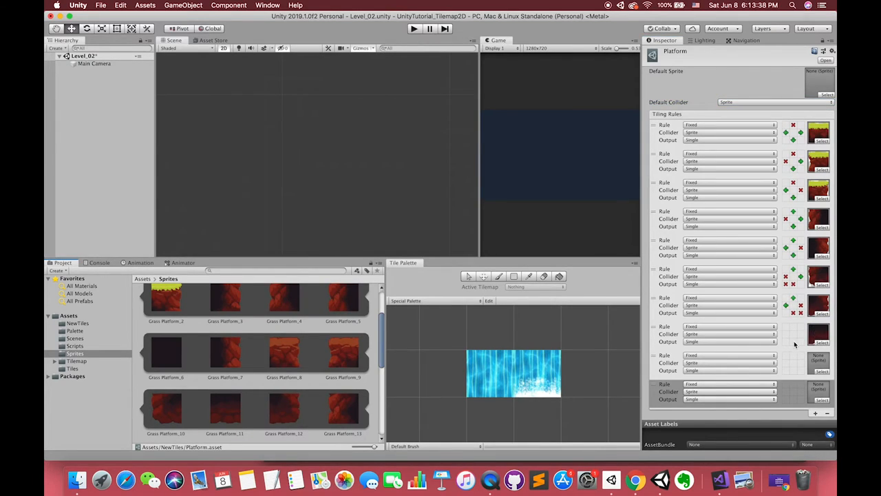
scroll("down", 3)
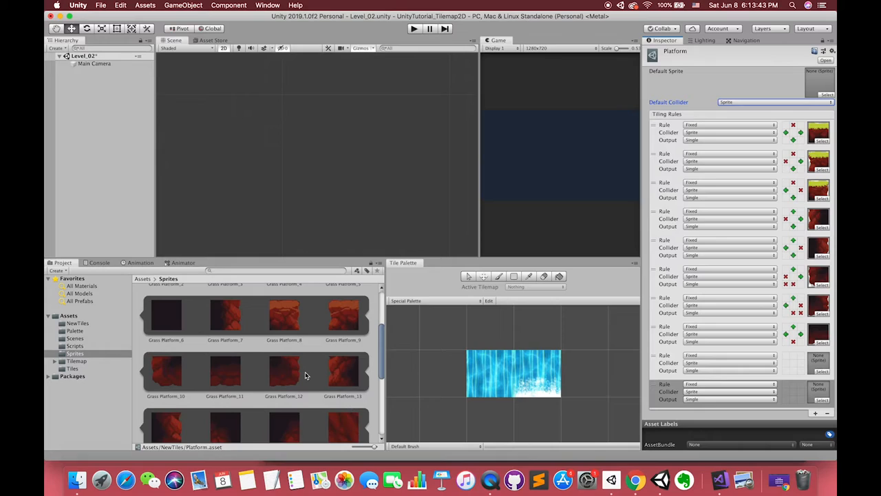
scroll("down", 3)
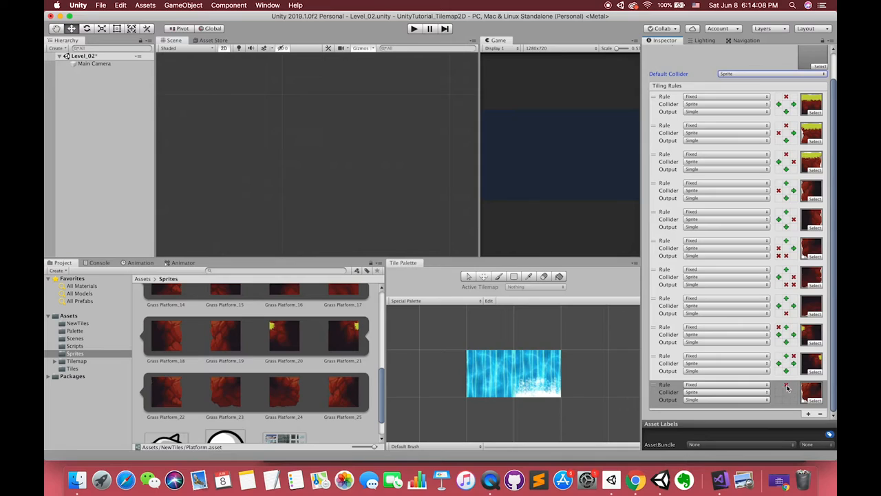
left_click(793, 386)
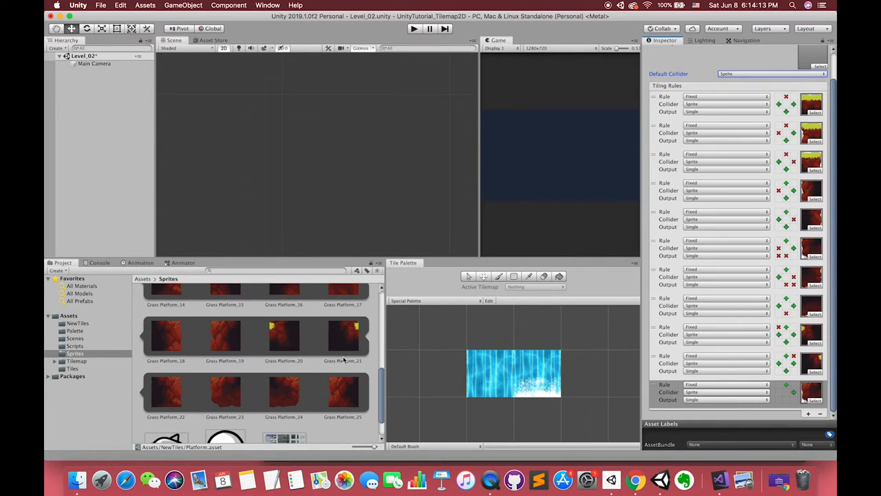
scroll("up", 3)
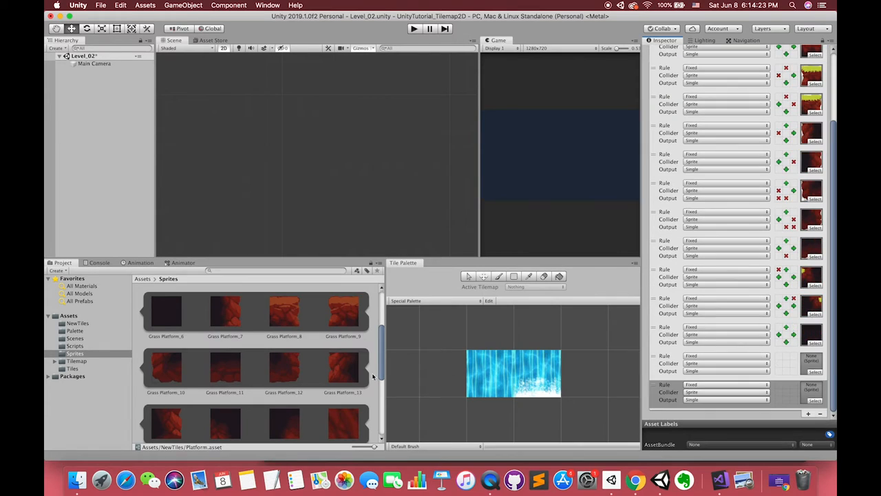
scroll("down", 3)
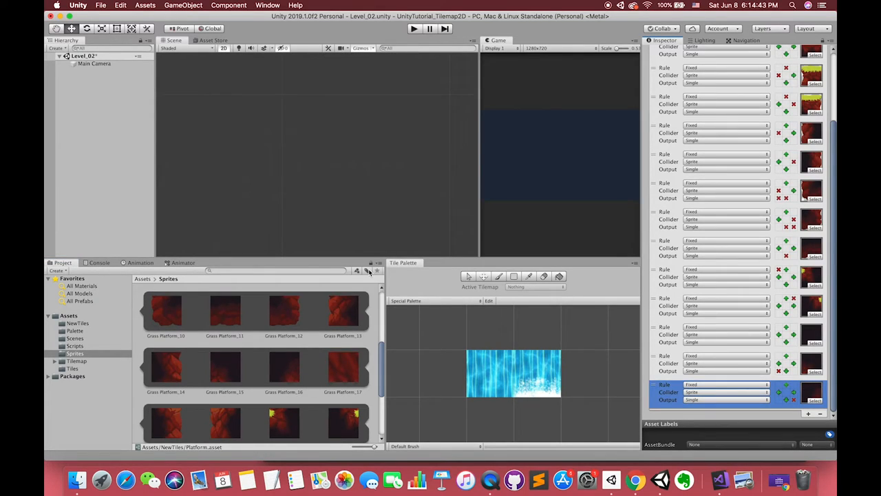
mouse_move(366, 270)
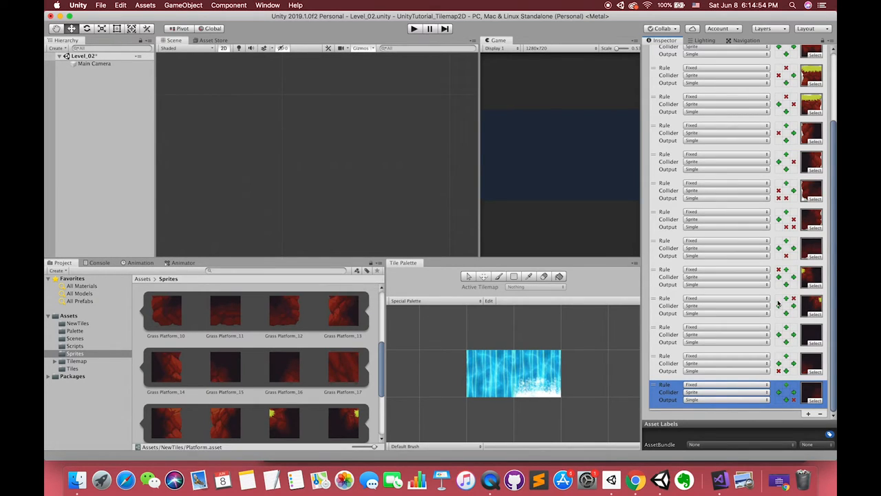
scroll("up", 3)
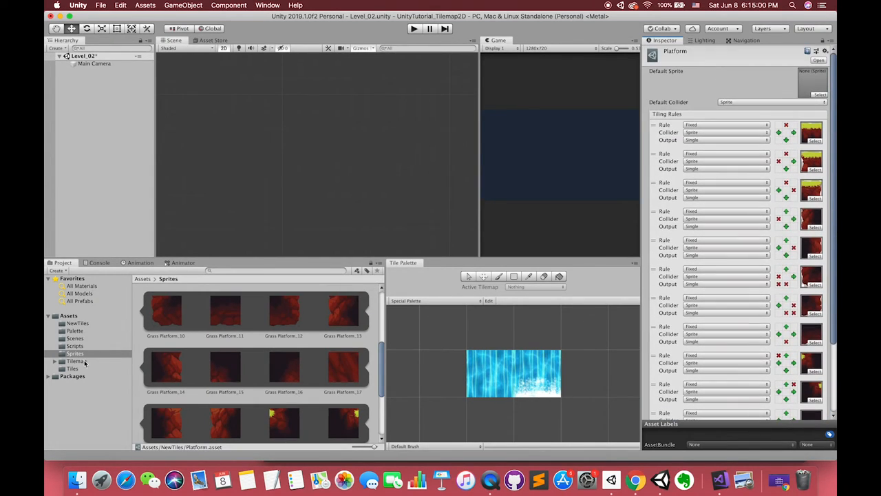
Create a Platform tilemap and paint a grass-topped landmass with the Platform rule tile.
left_click(77, 322)
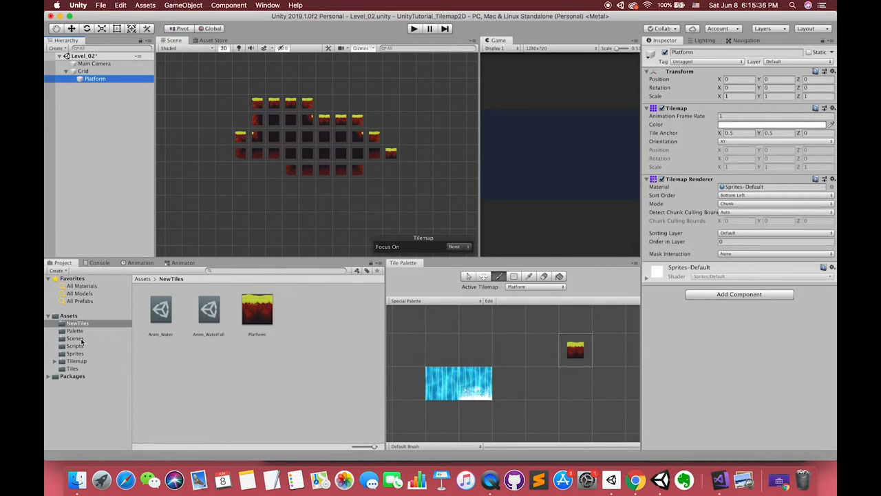
left_click(75, 353)
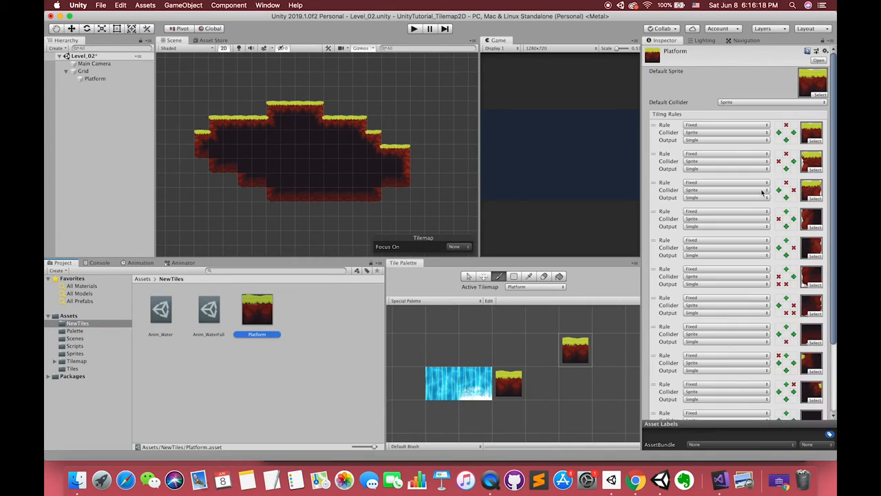
Paint more Platform tiles to add a hollow loop and extra ledges to the landmass.
scroll("down", 3)
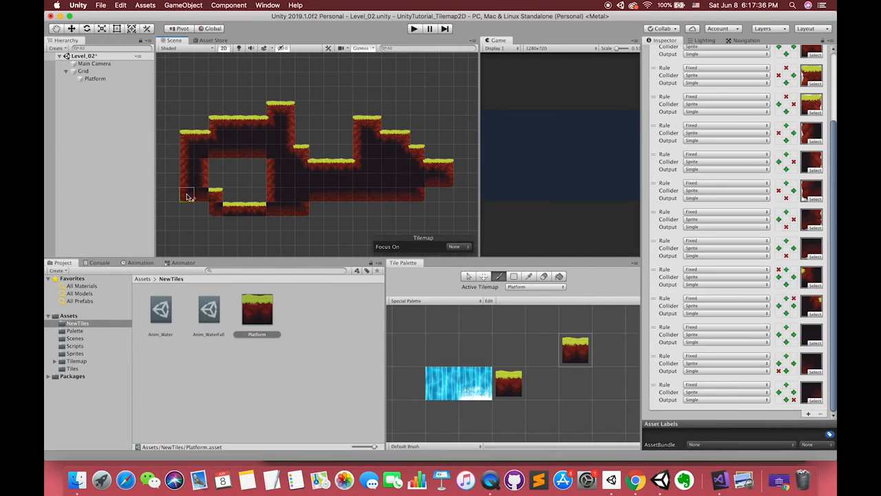
Review the tiling rules and paint a maze-like network of grass-topped tunnels and ledges.
left_click(215, 188)
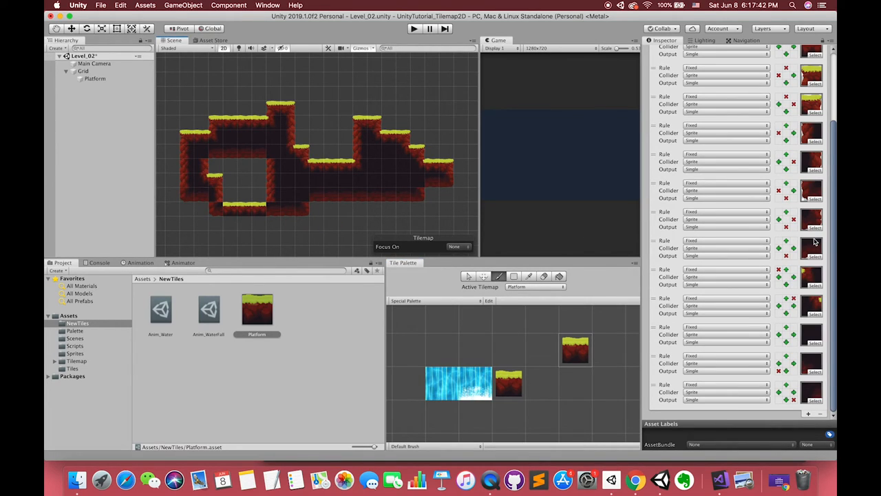
scroll("up", 3)
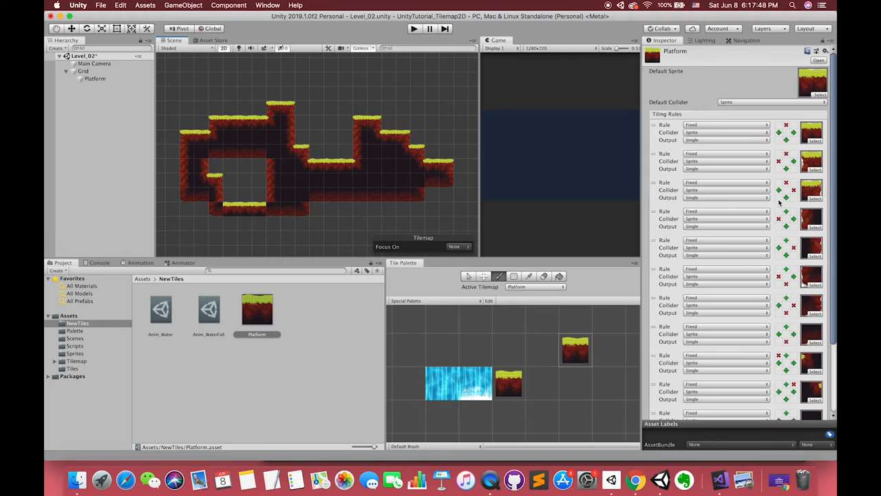
mouse_move(787, 231)
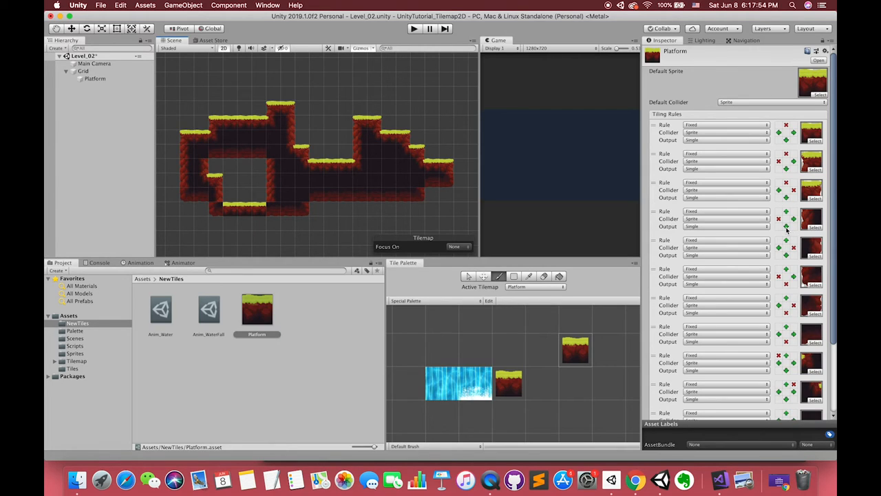
scroll("up", 3)
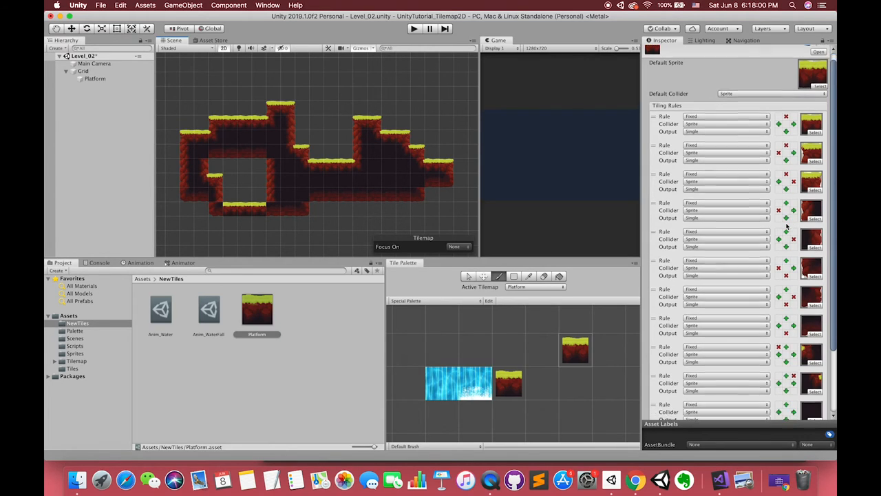
scroll("down", 3)
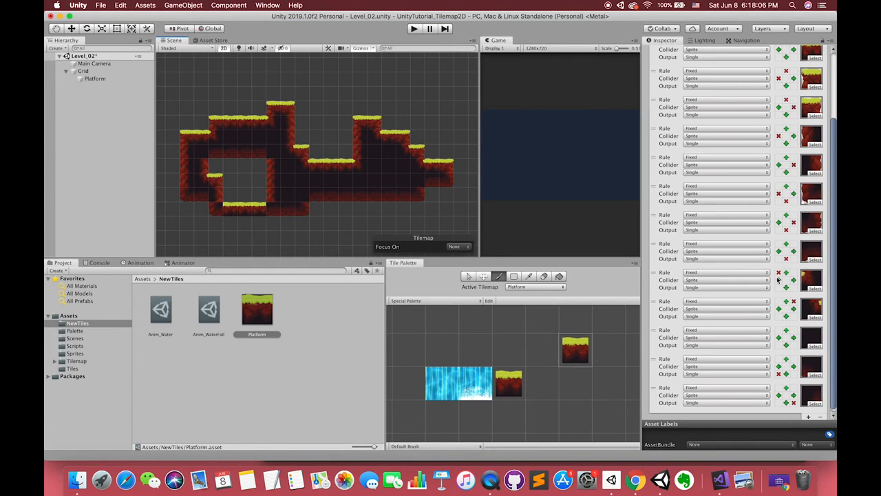
mouse_move(747, 311)
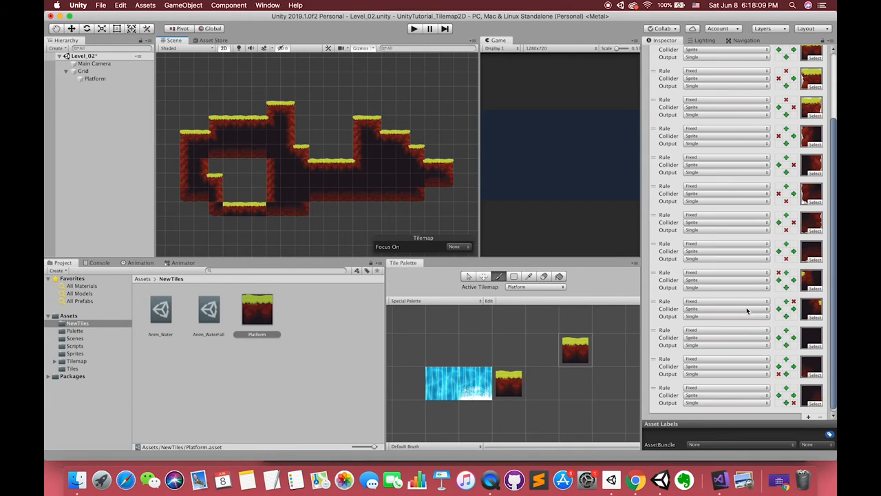
mouse_move(768, 320)
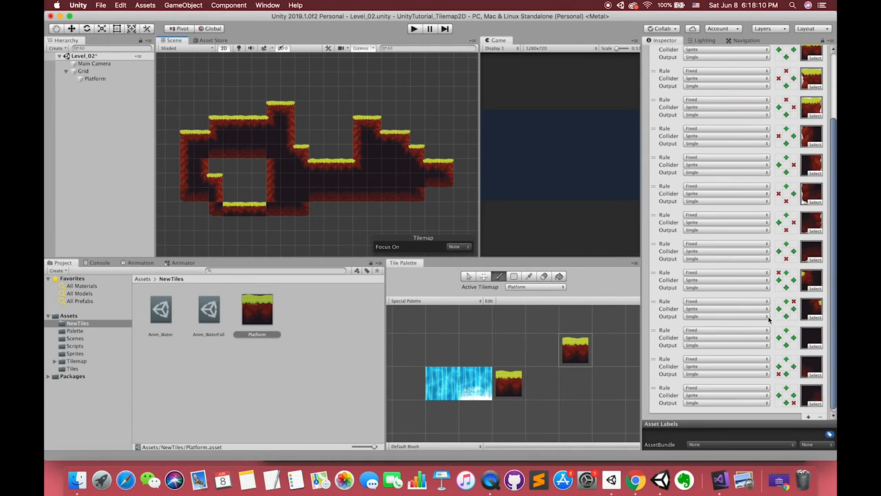
mouse_move(776, 336)
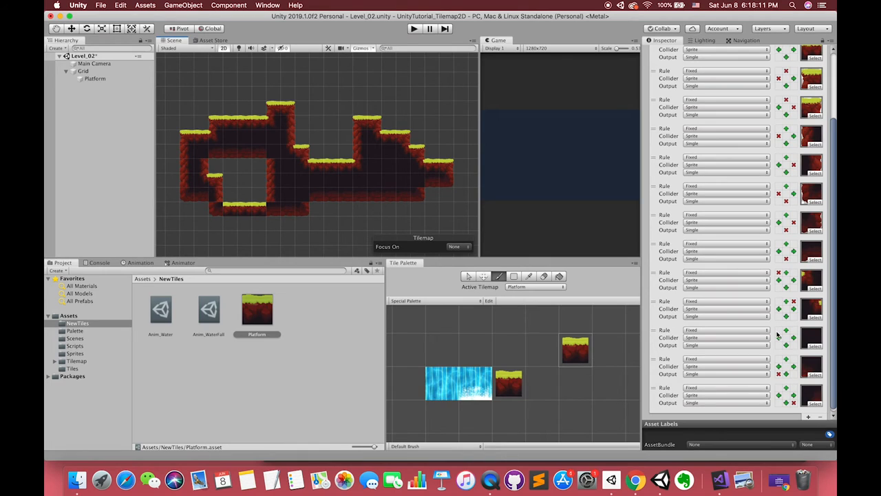
left_click(727, 338)
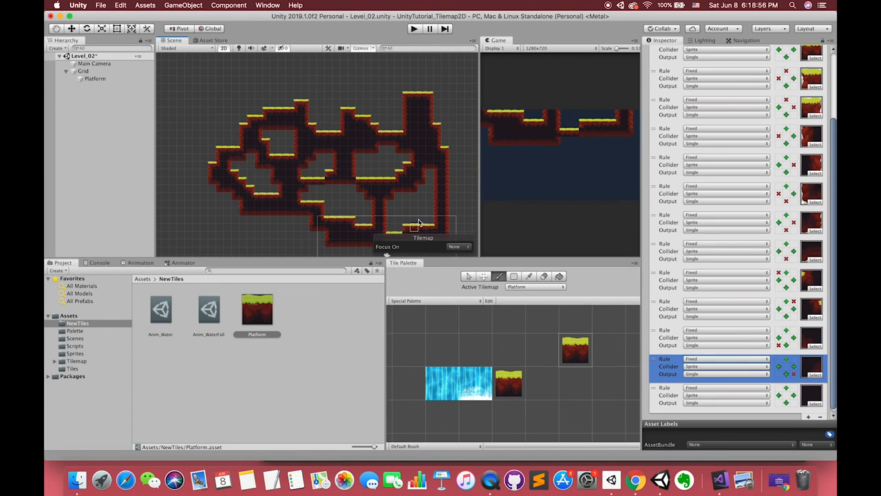
Paint a waterfall column into the cave and select the Grass Platform sprite's import settings.
left_click(83, 71)
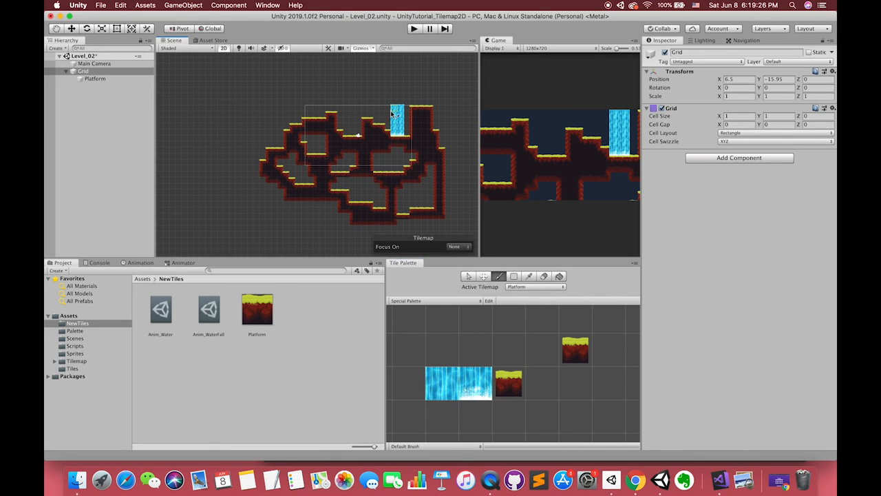
left_click(413, 27)
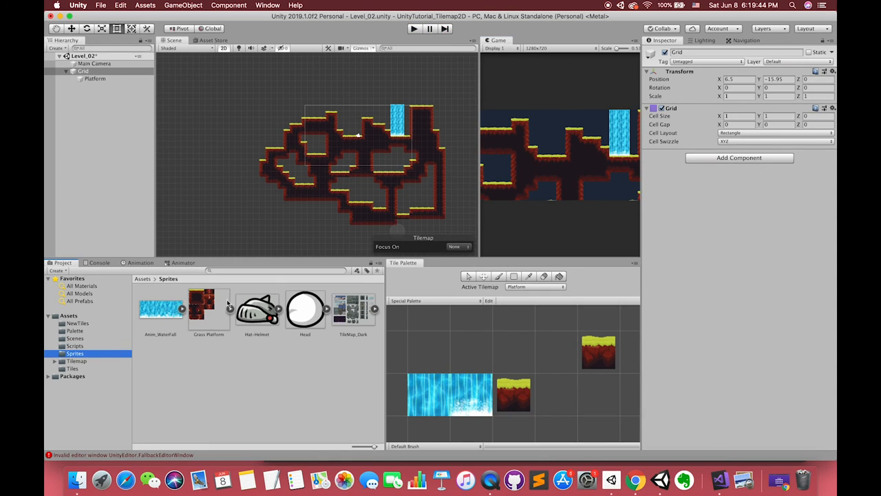
left_click(209, 308)
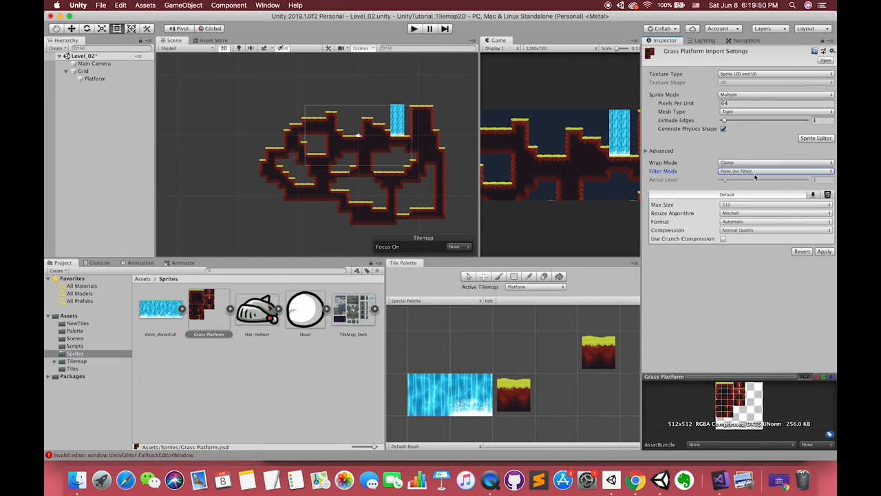